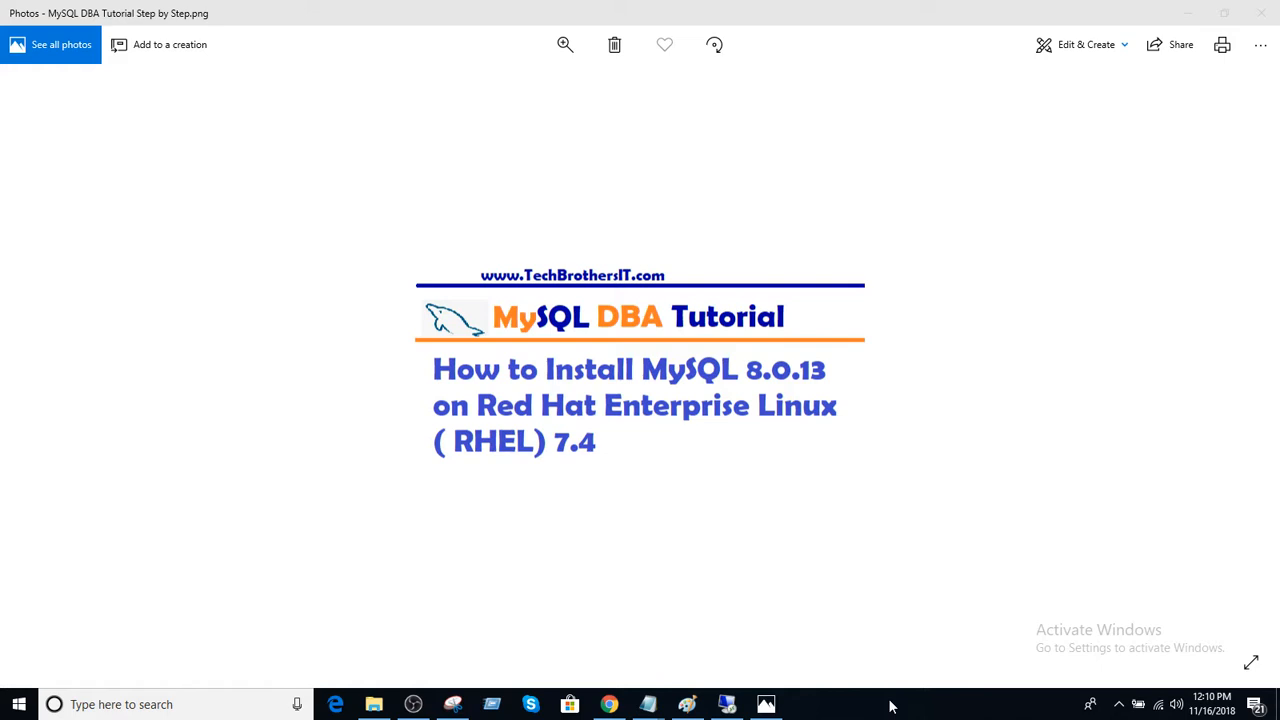
mouse_move(892, 690)
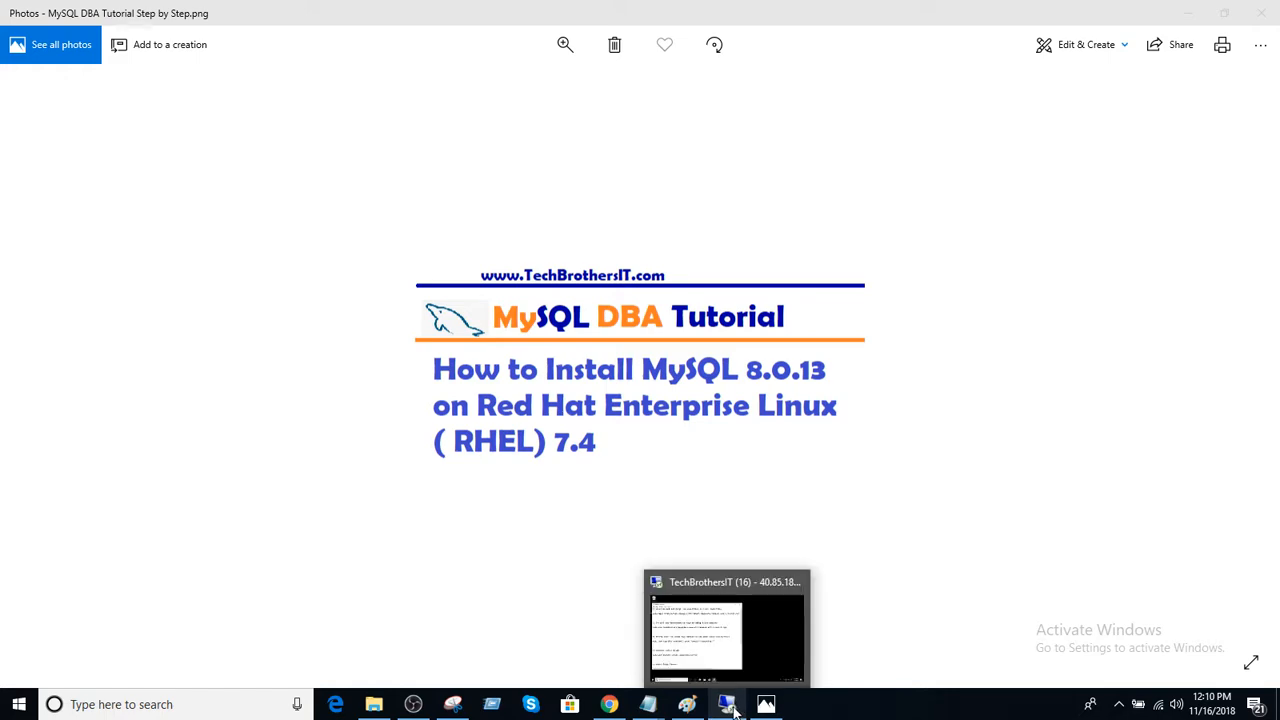
Launch PuTTY from Windows search on the remote desktop.
left_click(728, 704)
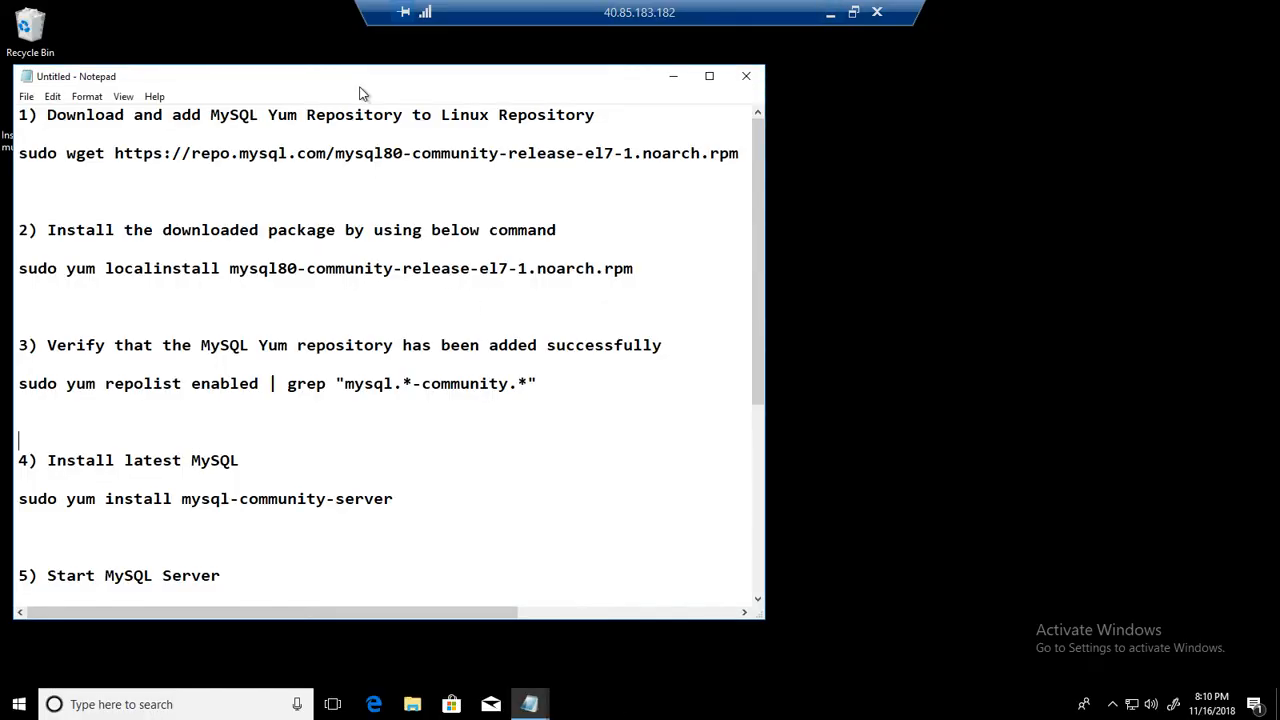
left_click(120, 704)
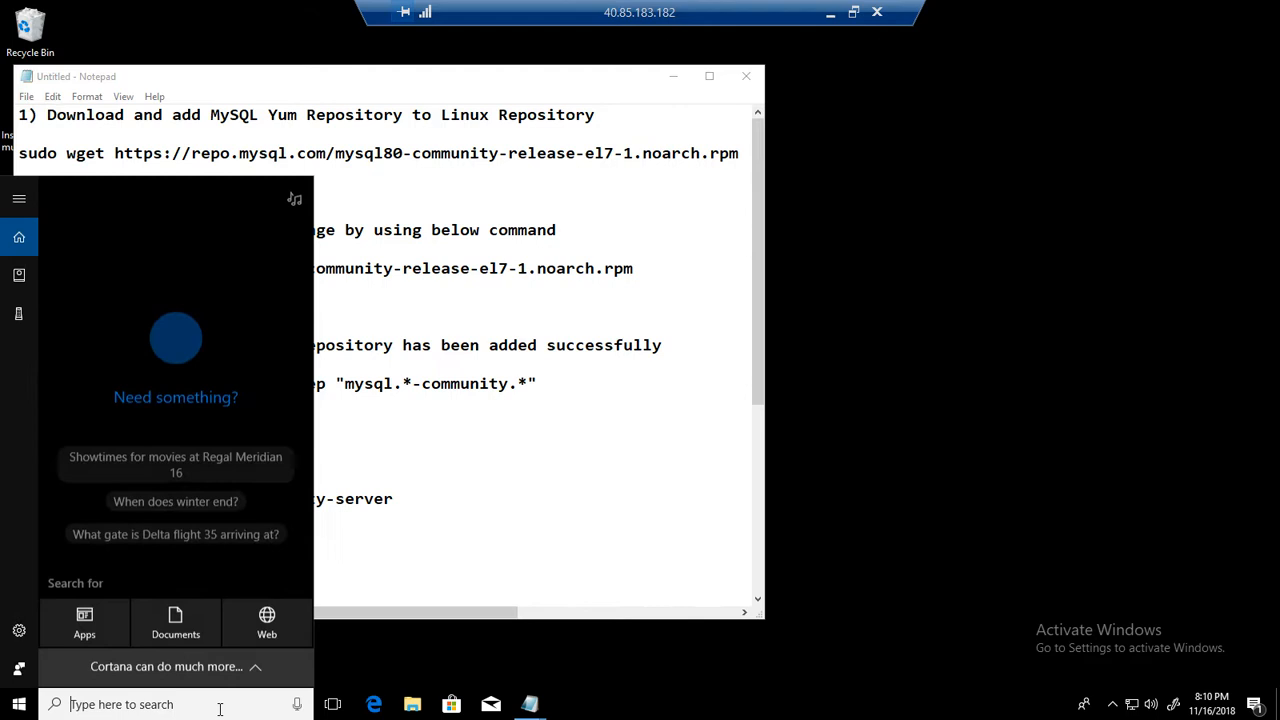
type("putty")
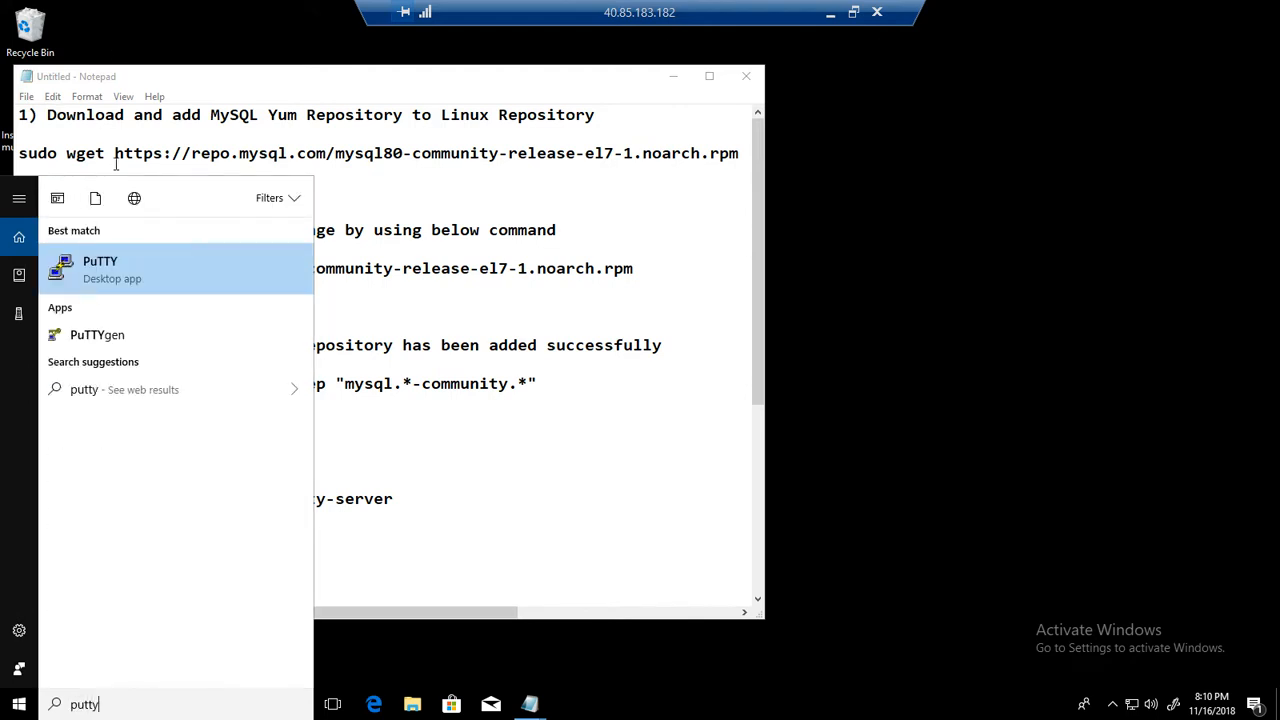
left_click(100, 268)
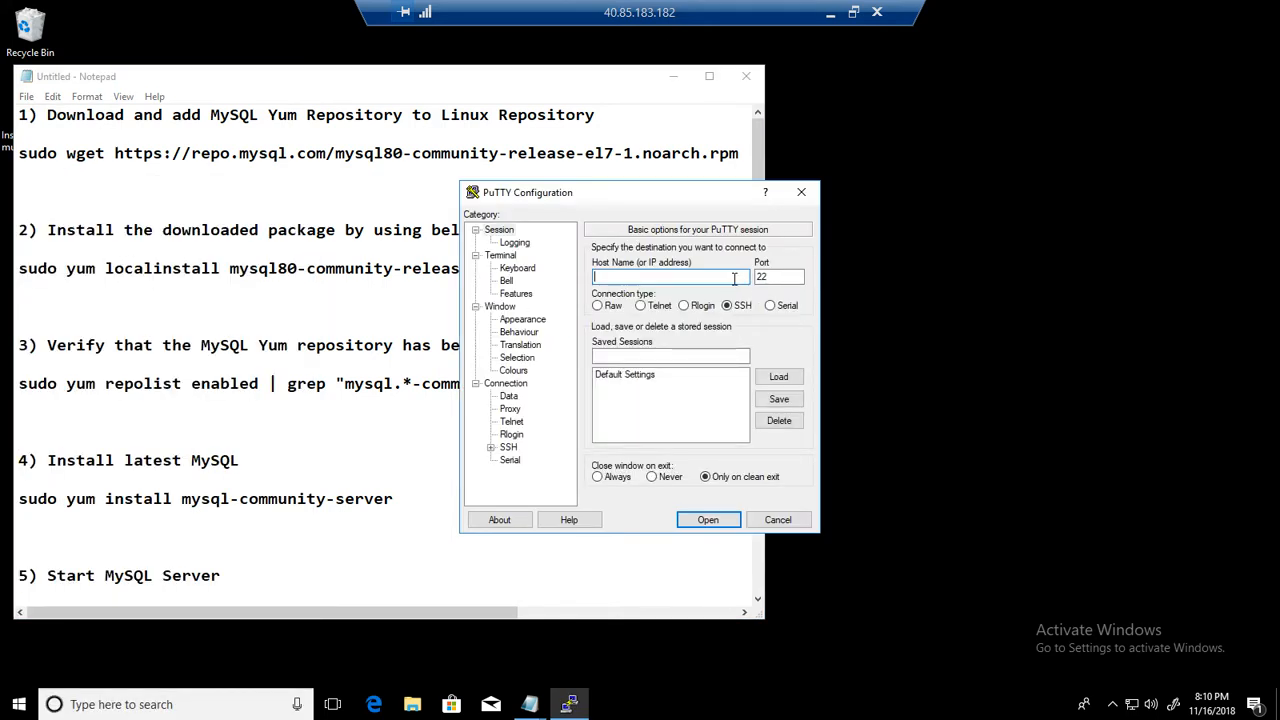
Connect to host TechBrothersIT-RHEL with a bold 16-point Courier New terminal font.
type("TechBrothersIT")
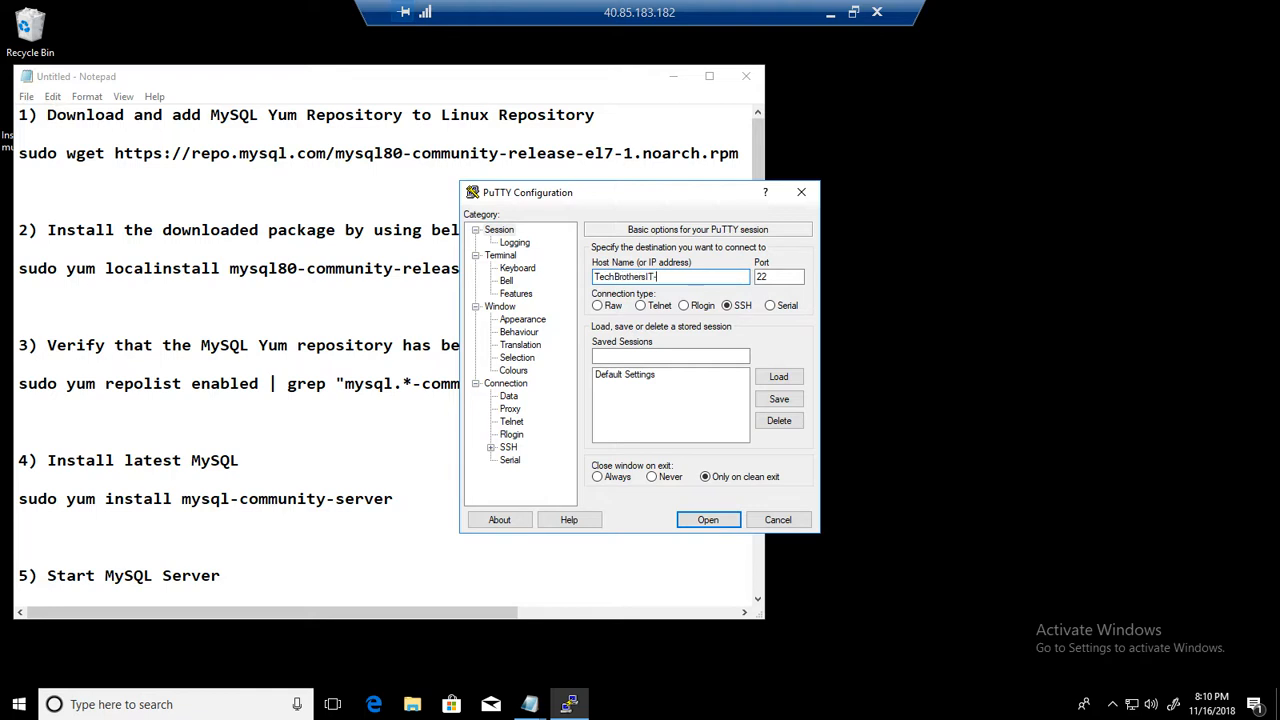
type("-RHEL")
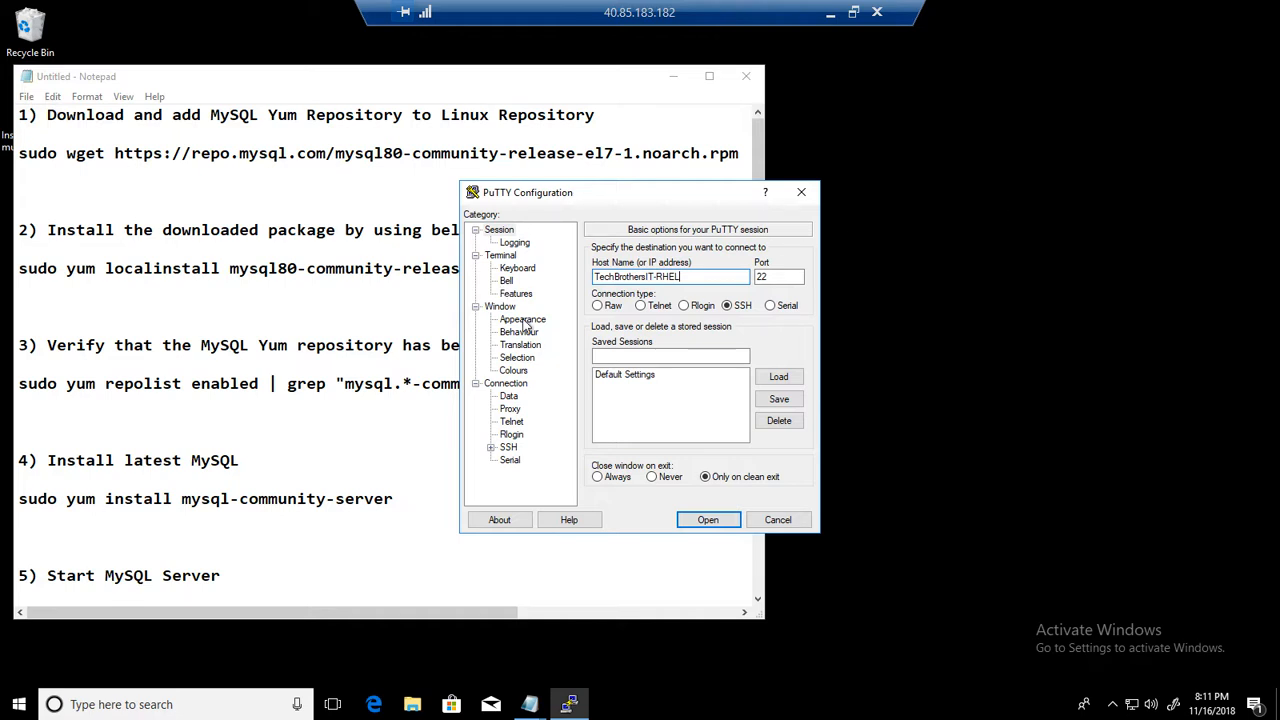
left_click(522, 320)
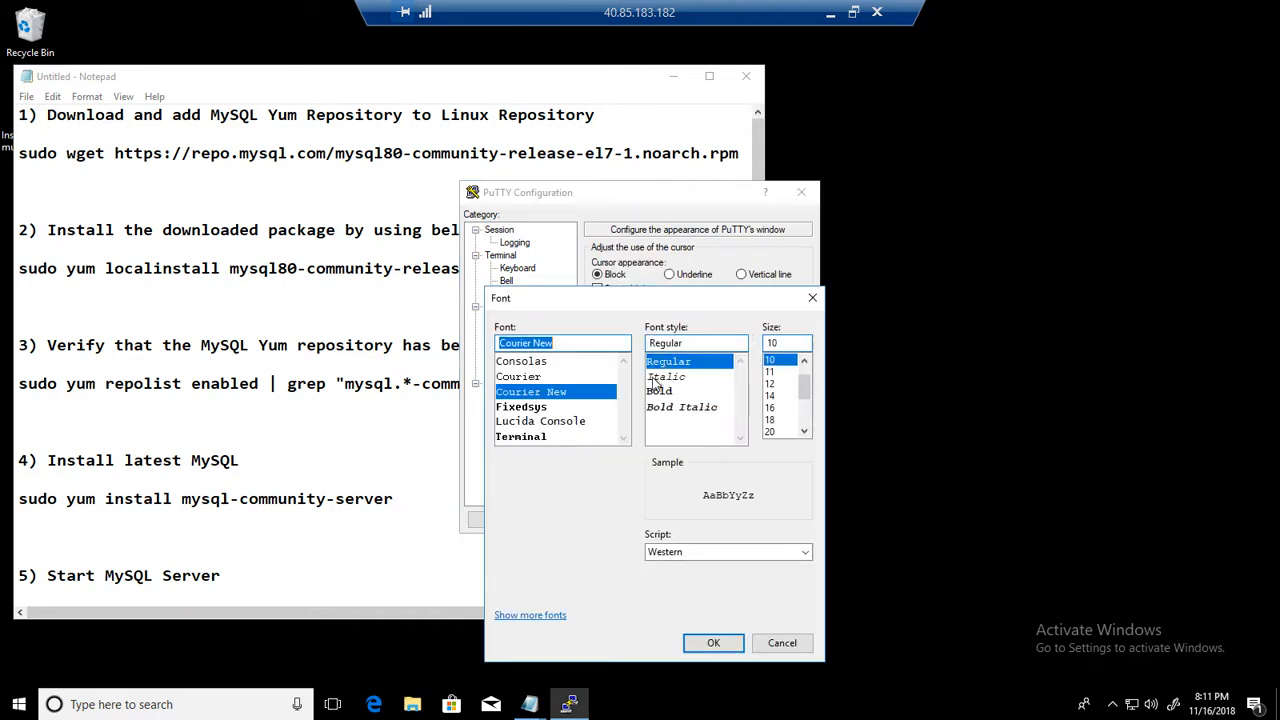
left_click(660, 390)
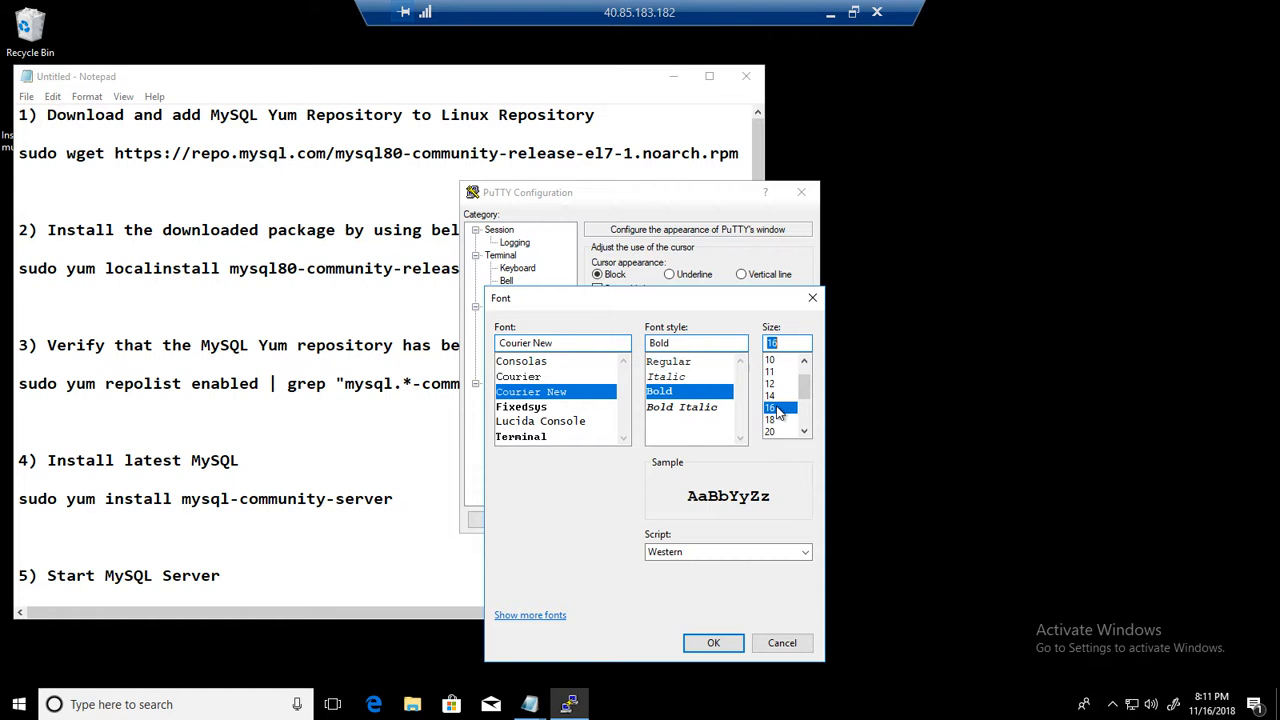
left_click(712, 642)
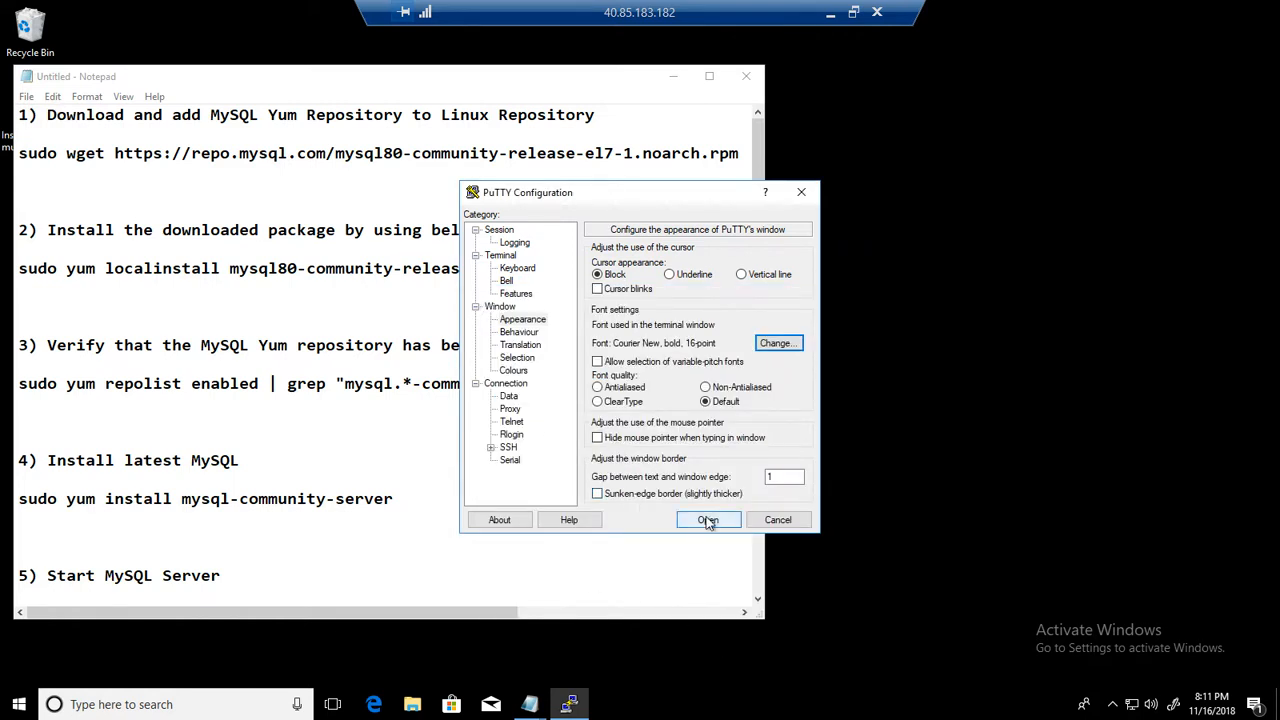
left_click(708, 520)
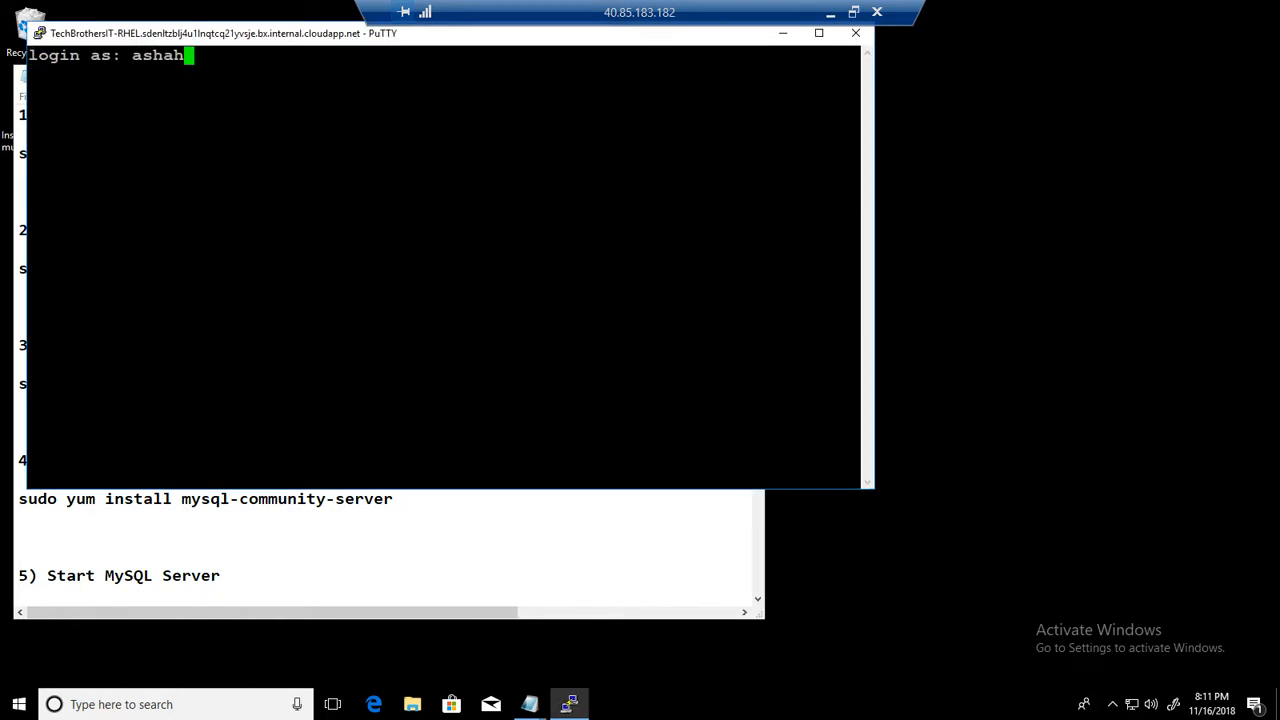
Submit the login user name at the RHEL server's login prompt.
key("Return")
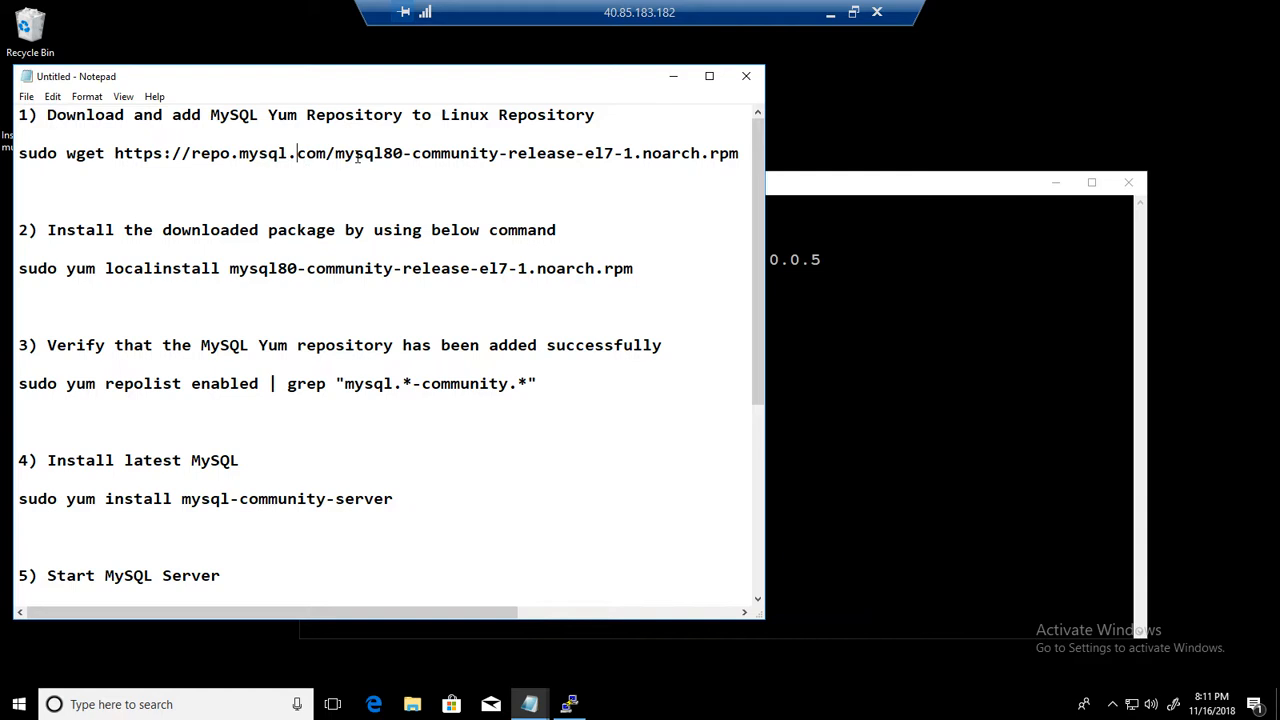
Copy the wget and yum localinstall commands for the mysql80 release RPM and run them on the server.
left_click_drag(210, 114, 376, 114)
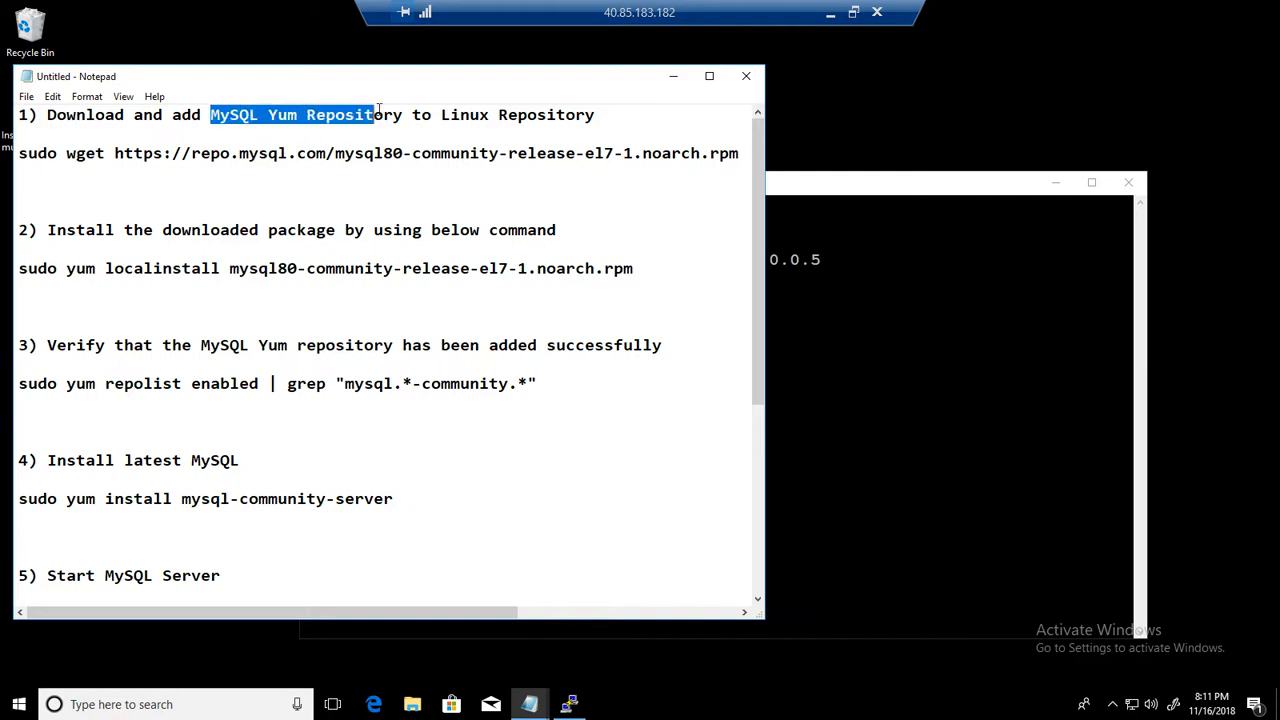
left_click_drag(372, 114, 404, 114)
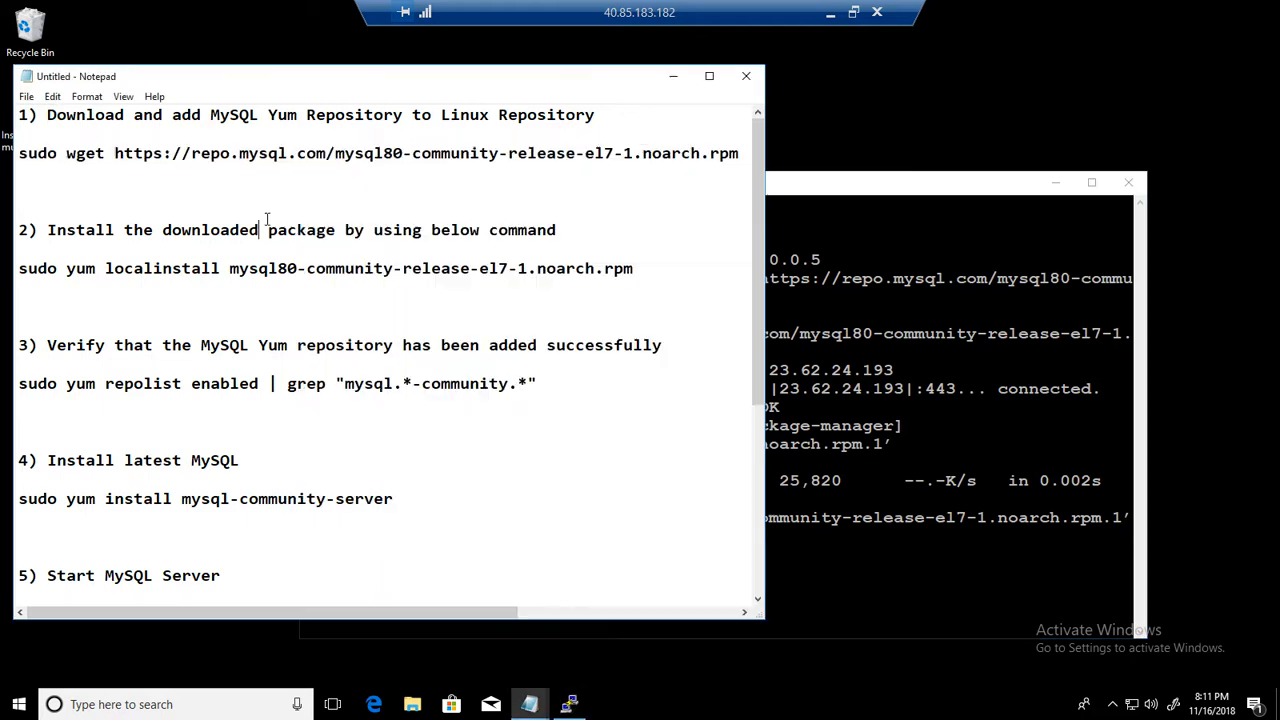
left_click_drag(404, 152, 740, 152)
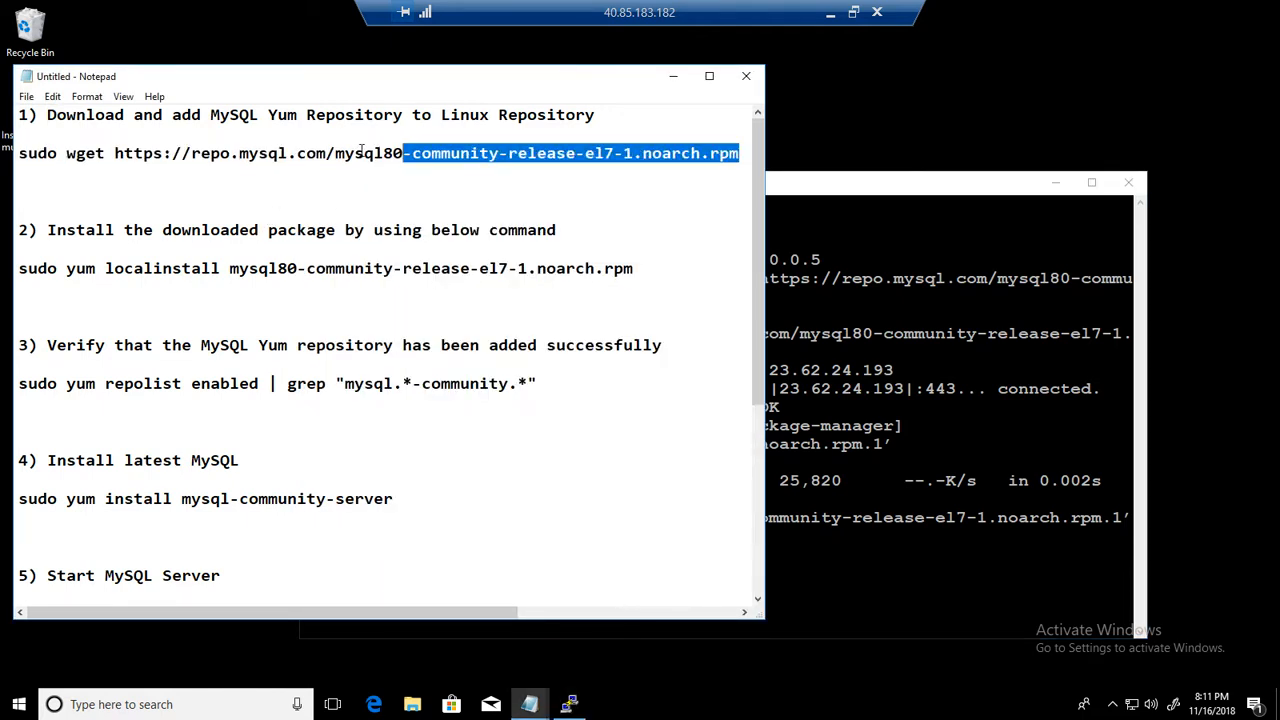
left_click(144, 268)
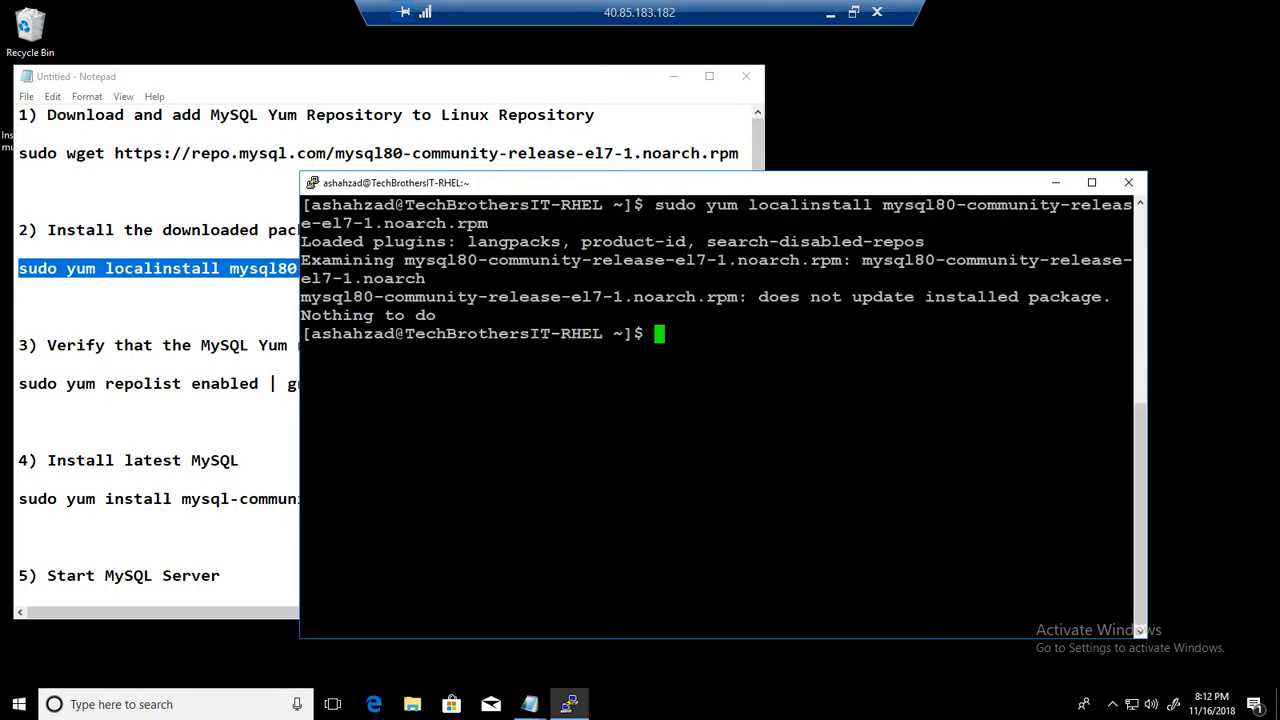
mouse_move(232, 304)
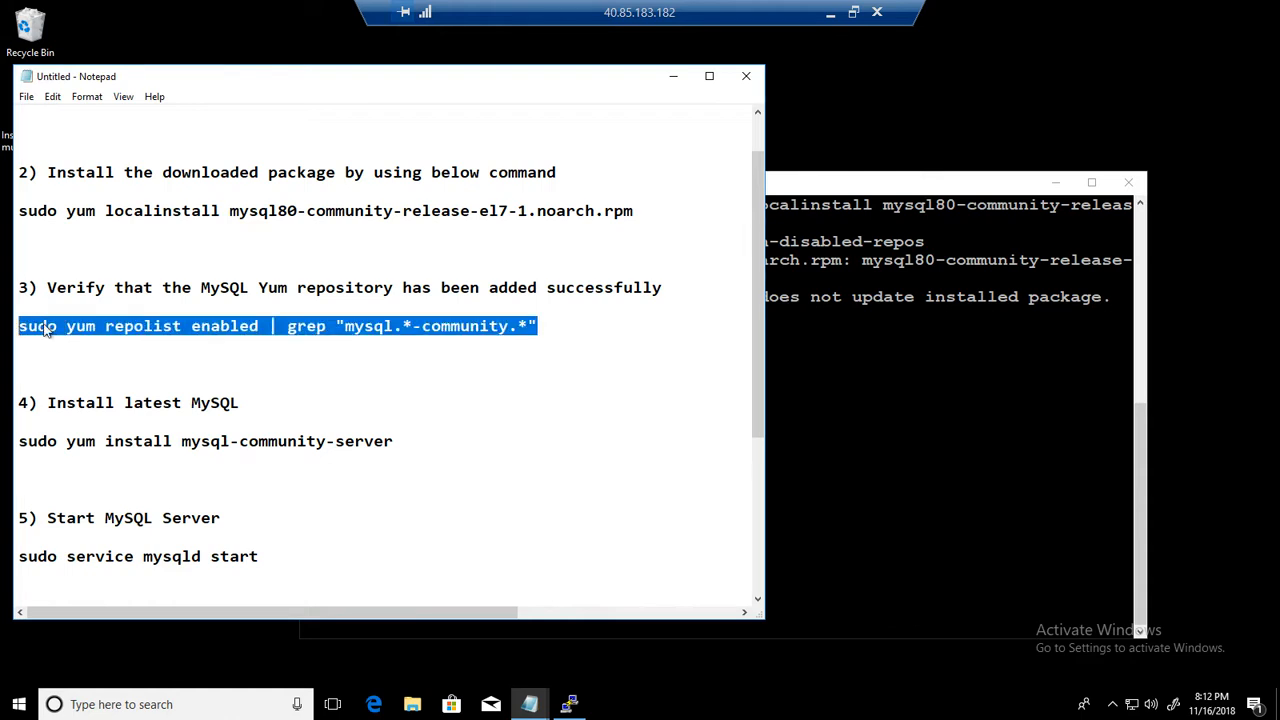
Run 'sudo yum repolist enabled | grep' and confirm the MySQL community repos show as enabled.
left_click(228, 326)
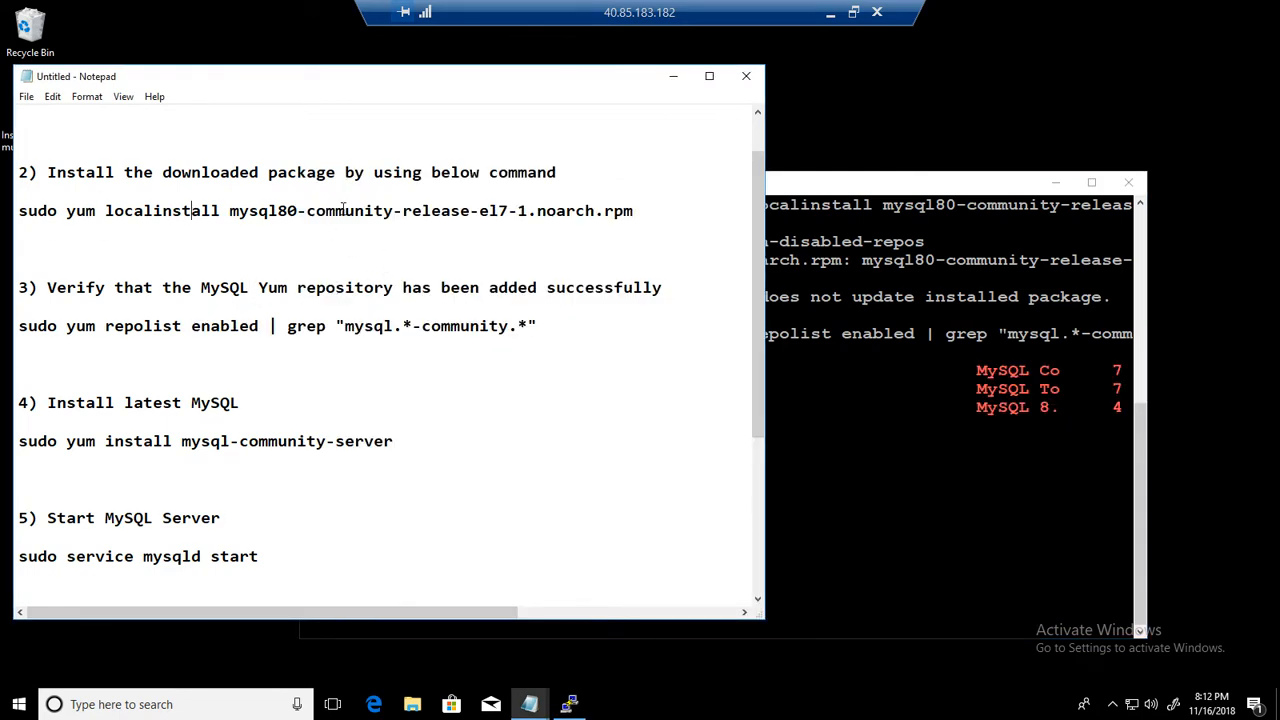
left_click_drag(228, 210, 632, 210)
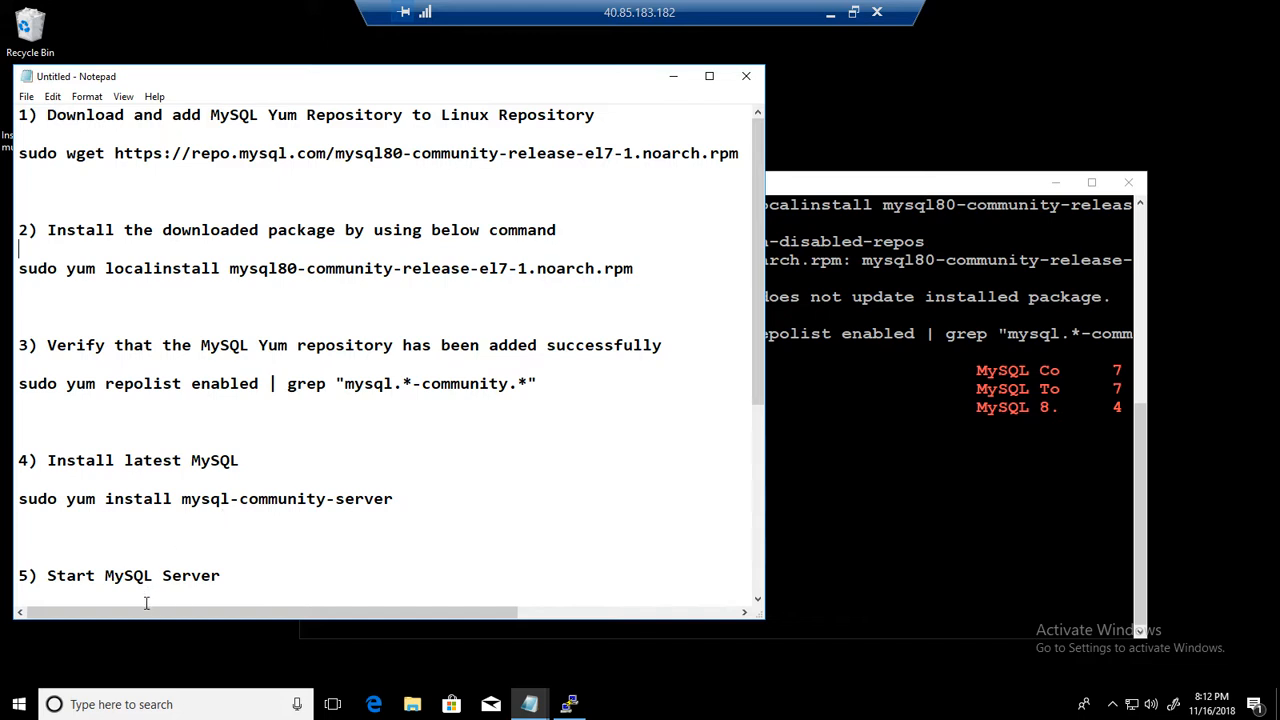
double_click(224, 384)
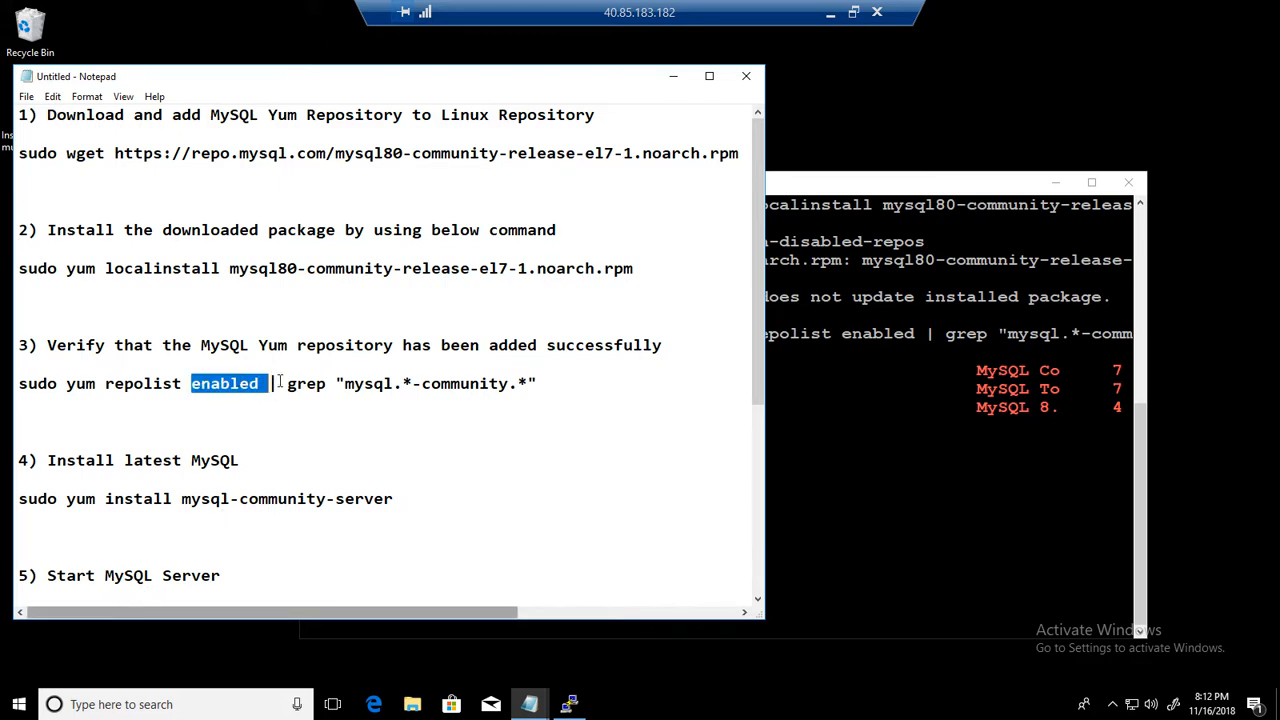
mouse_move(388, 390)
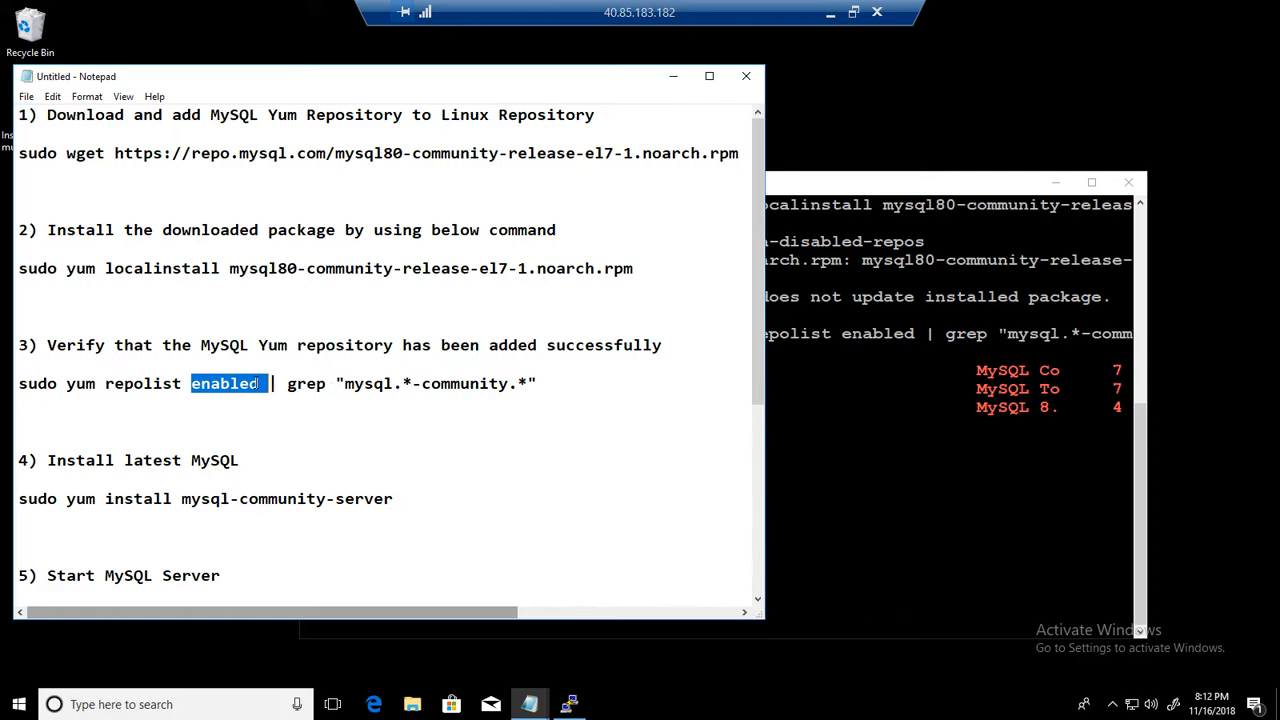
left_click(220, 384)
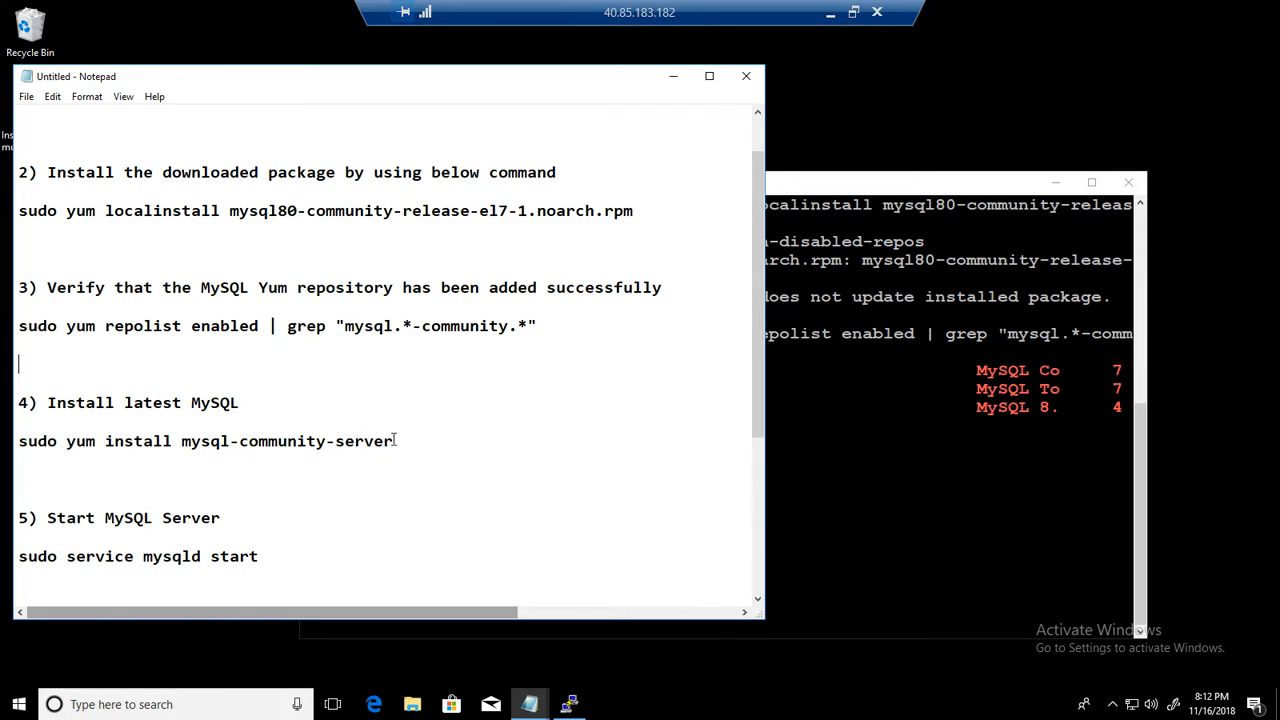
Run 'sudo yum install mysql-community-server' on the server to start the MySQL installation.
left_click_drag(18, 442, 394, 442)
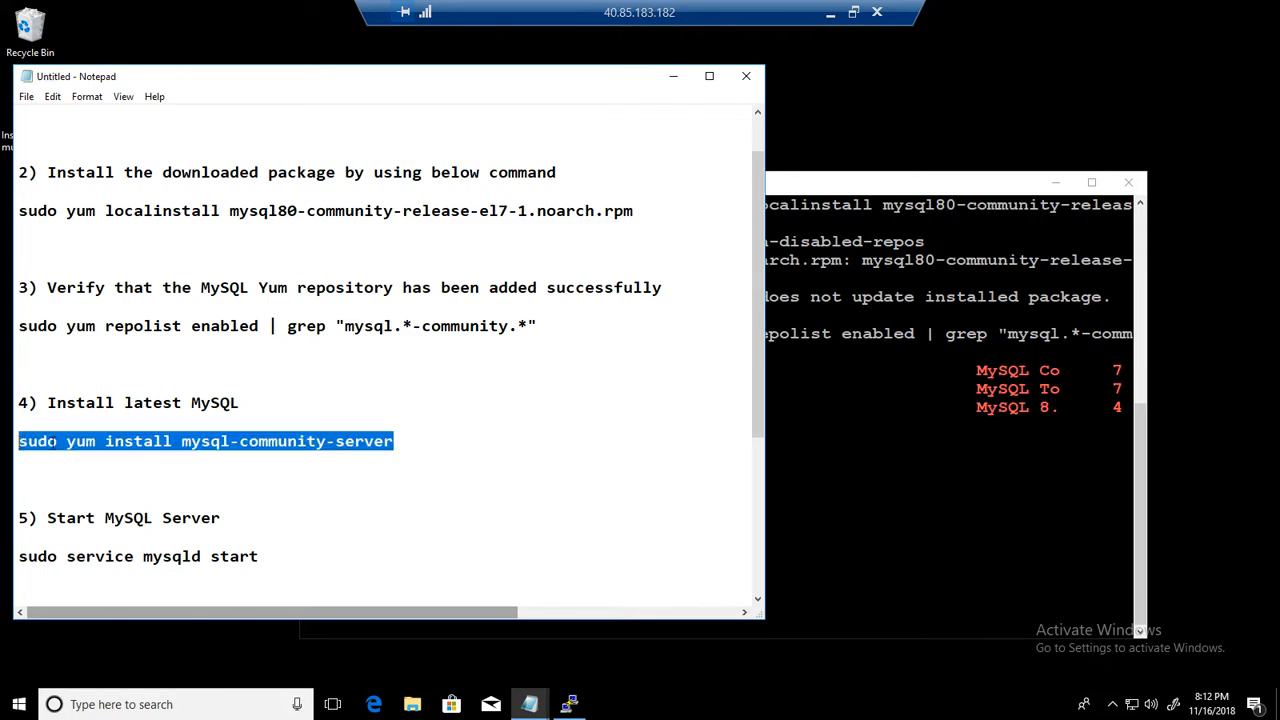
left_click(212, 442)
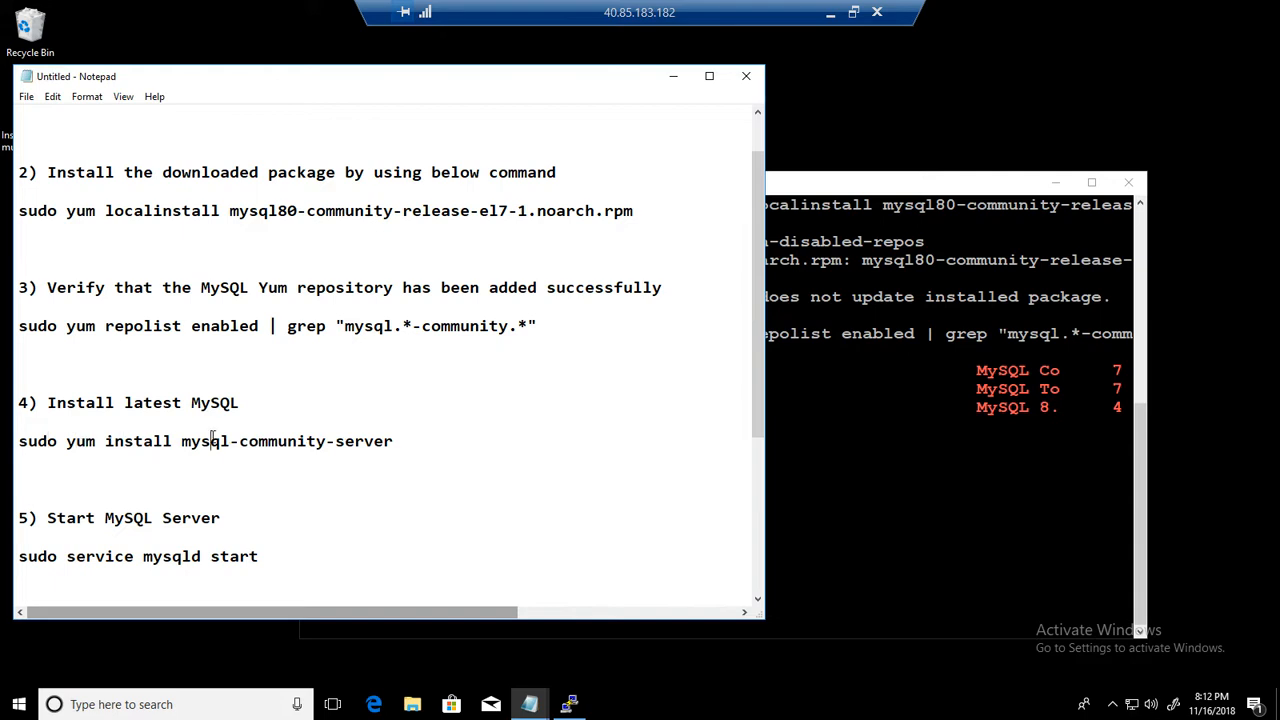
left_click_drag(144, 442, 394, 442)
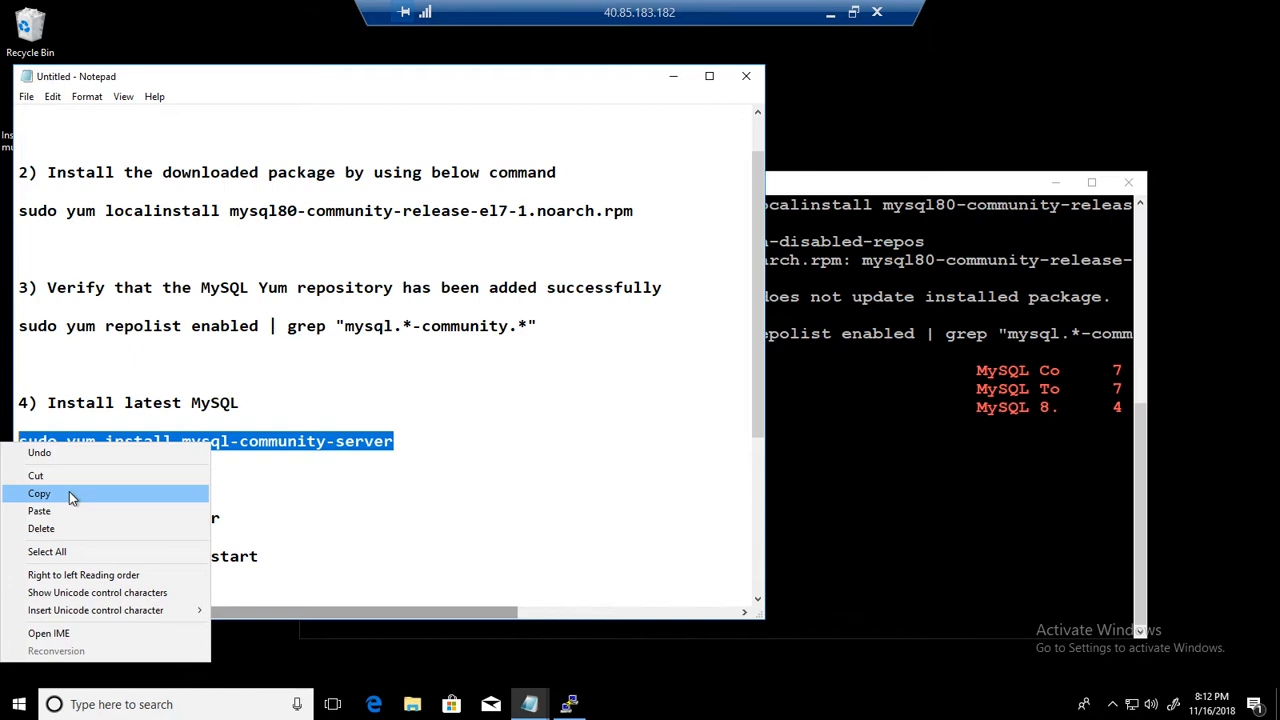
left_click(40, 492)
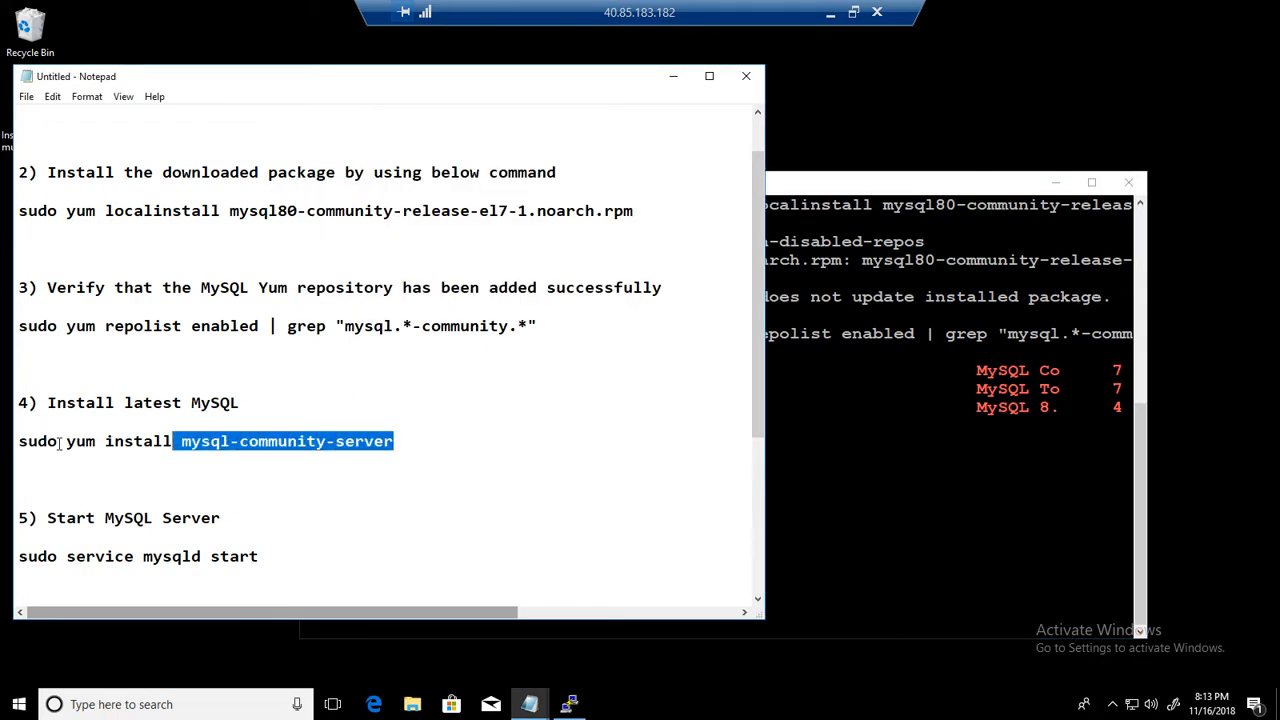
right_click(100, 442)
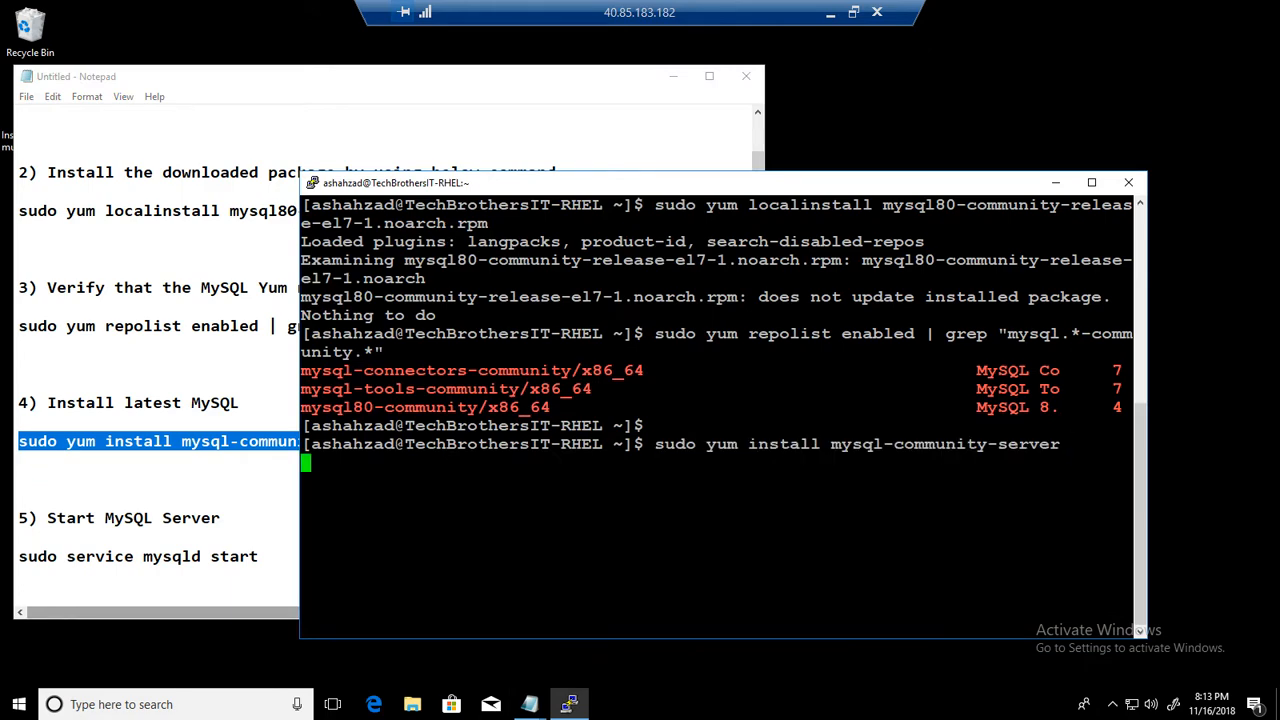
key("Return")
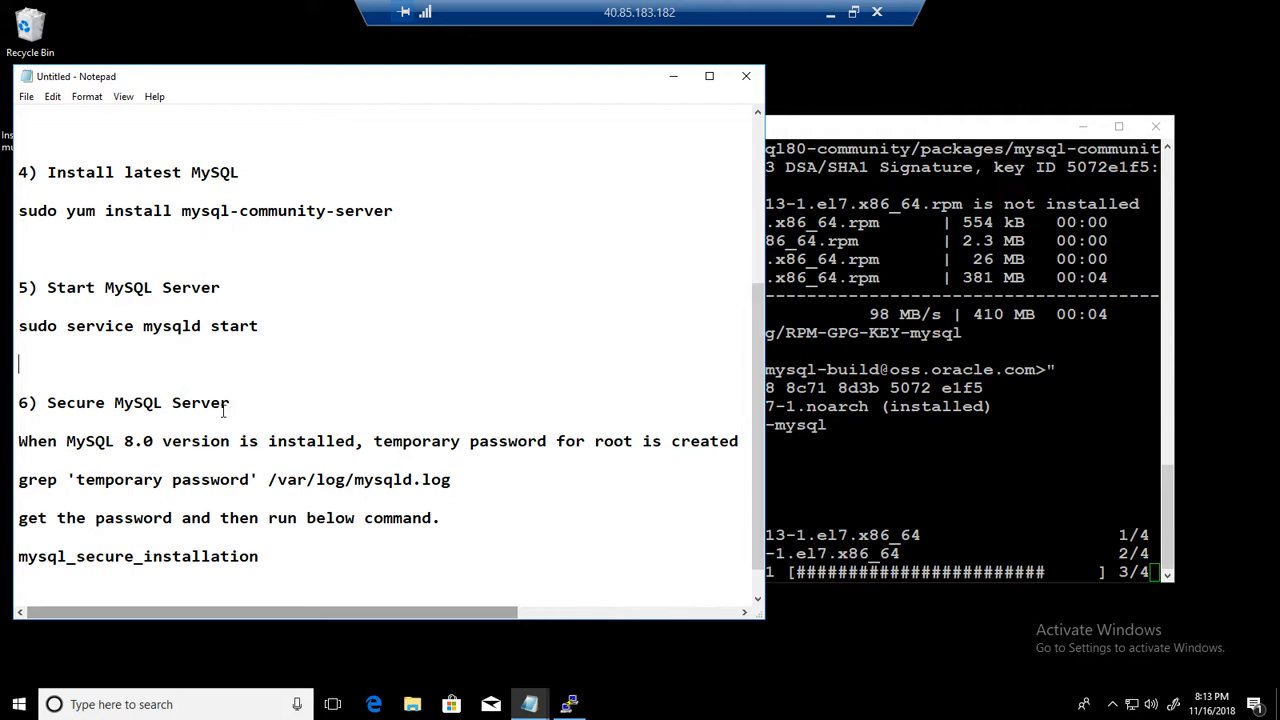
double_click(88, 442)
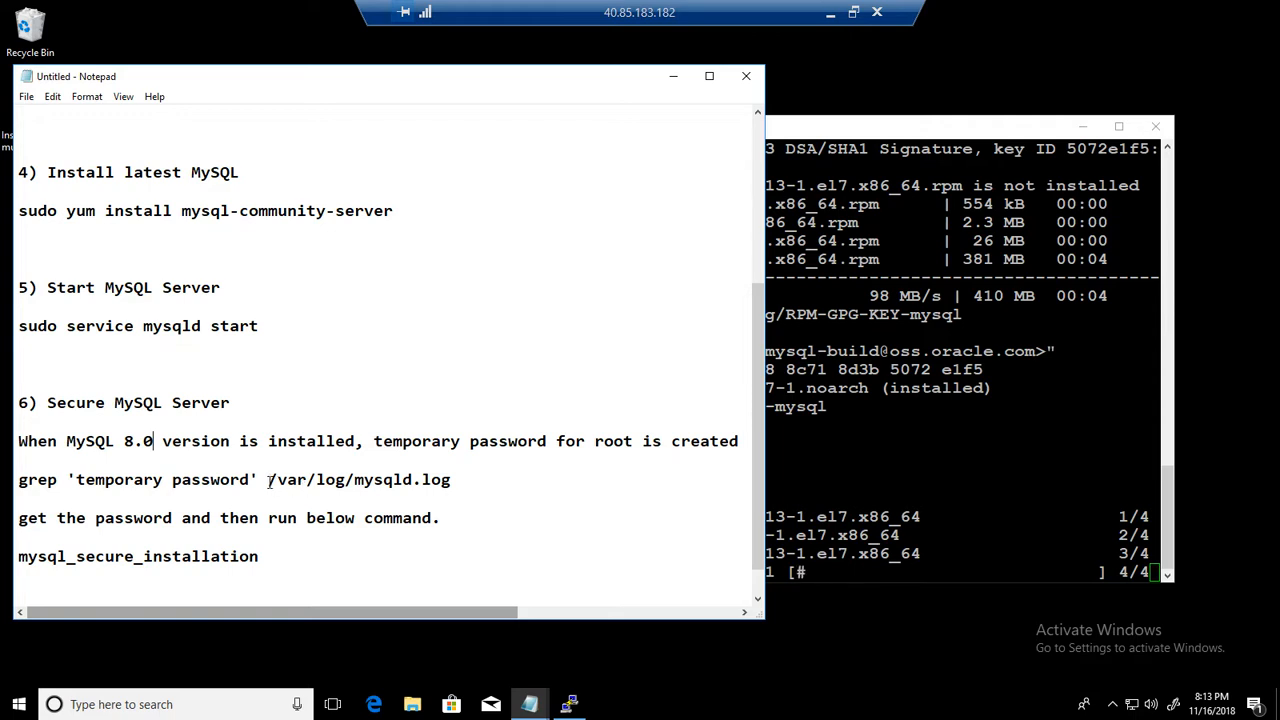
left_click_drag(268, 480, 376, 480)
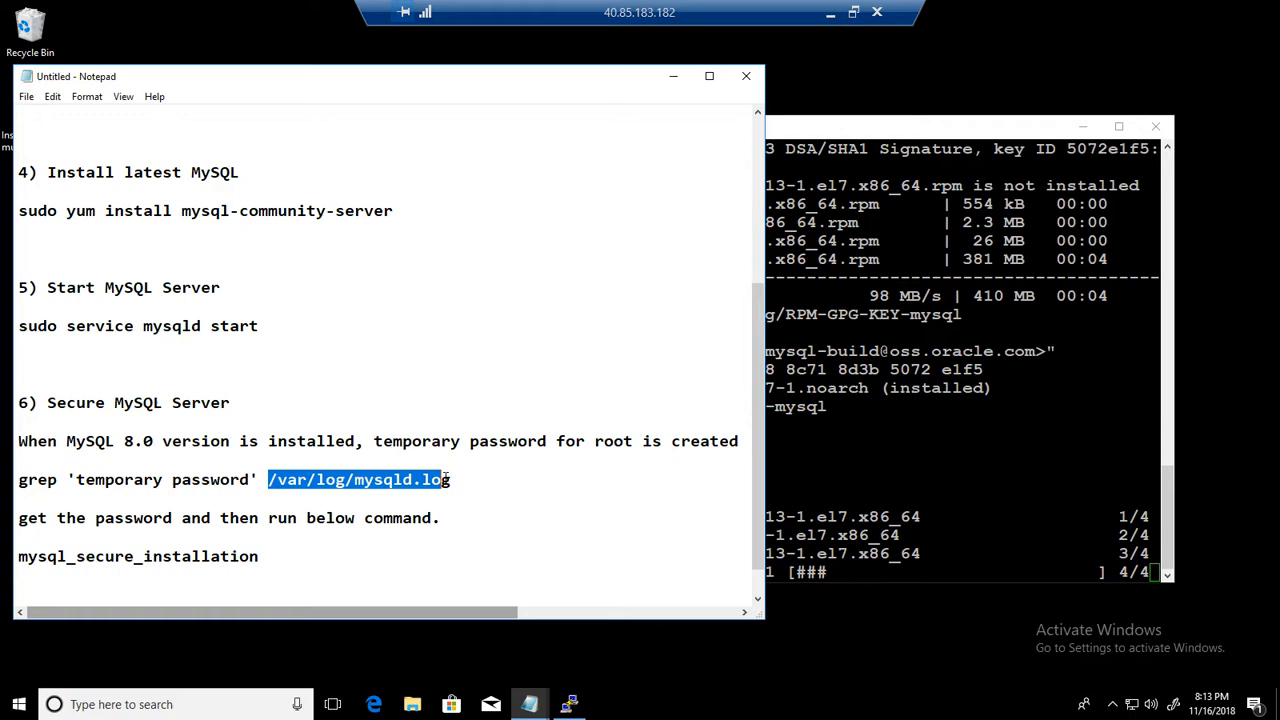
left_click(150, 556)
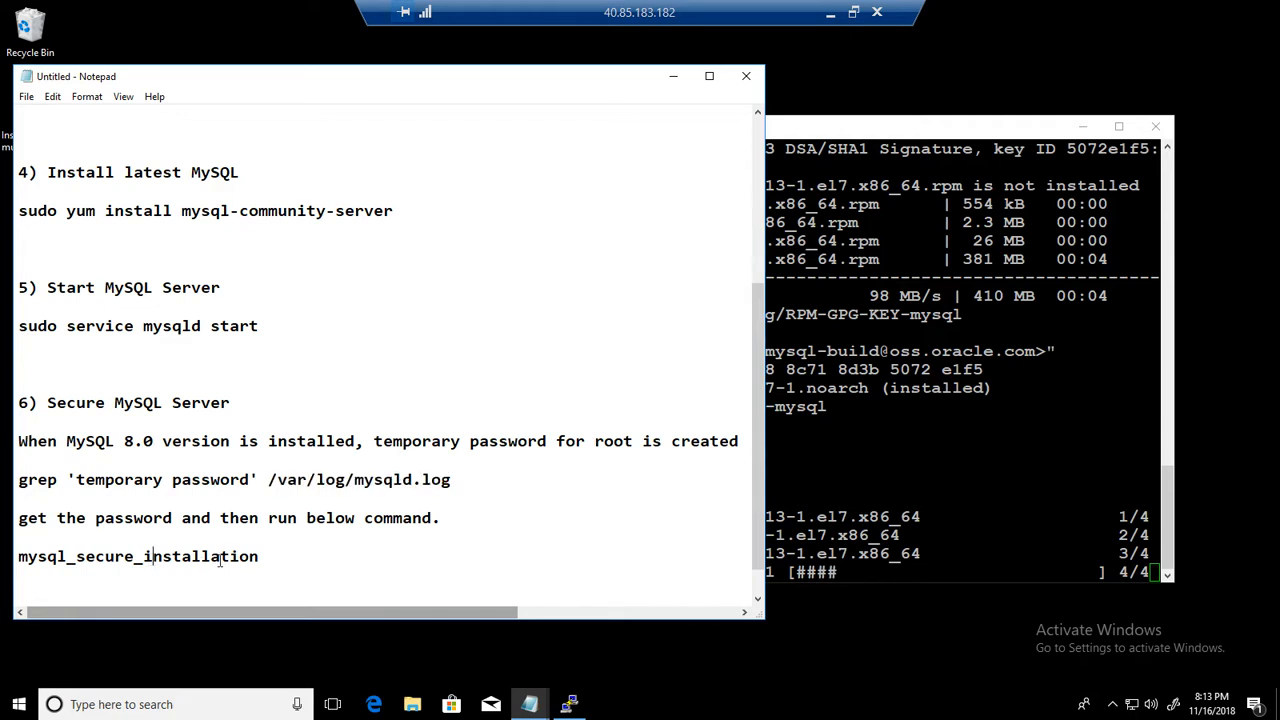
double_click(168, 556)
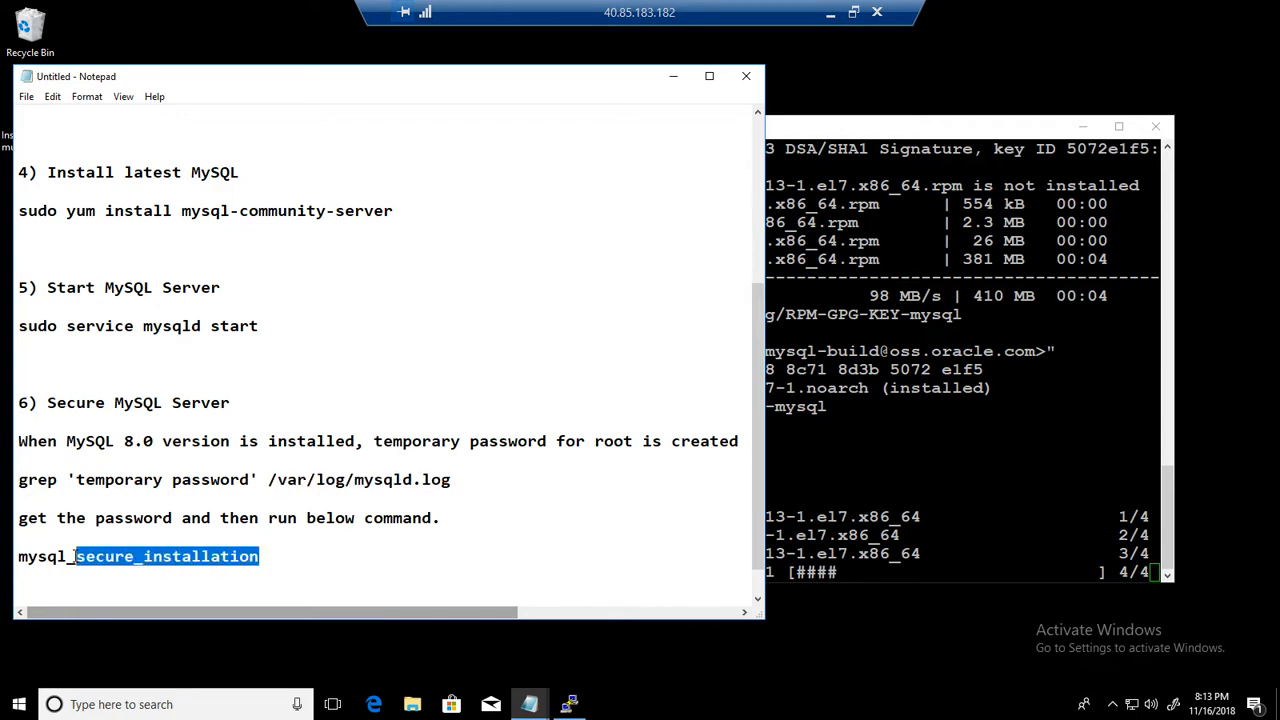
left_click(332, 480)
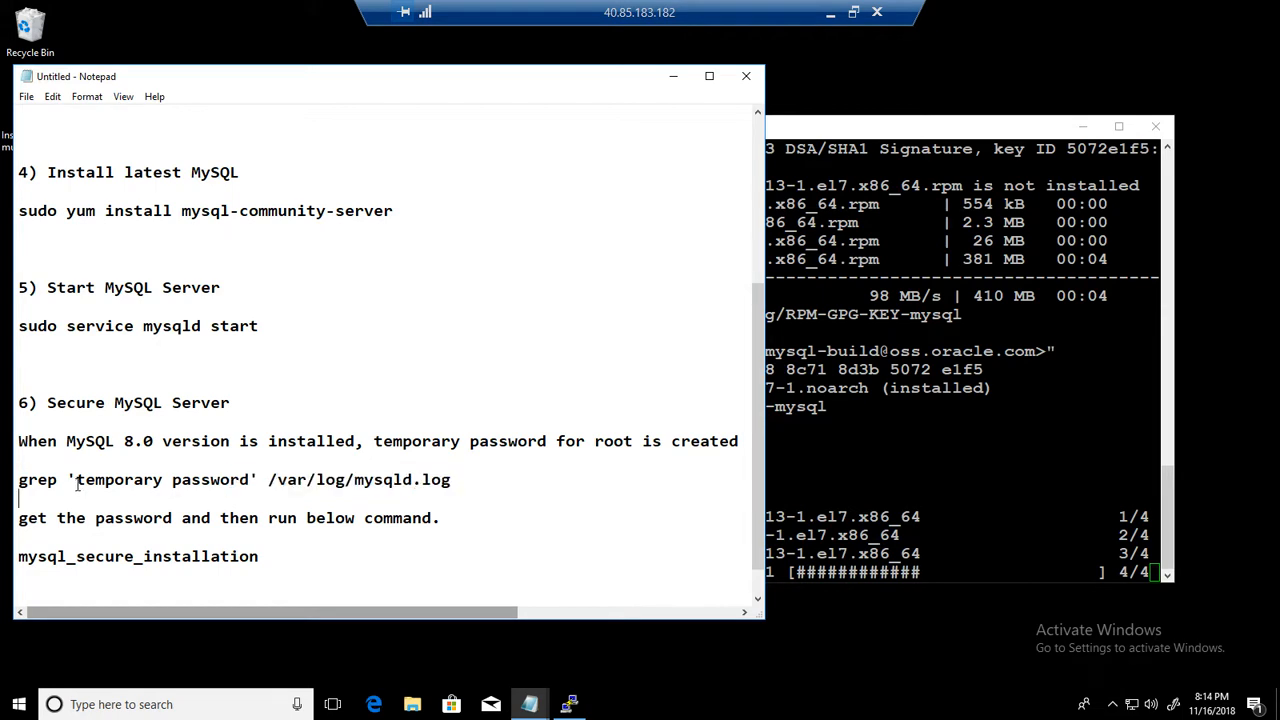
triple_click(230, 480)
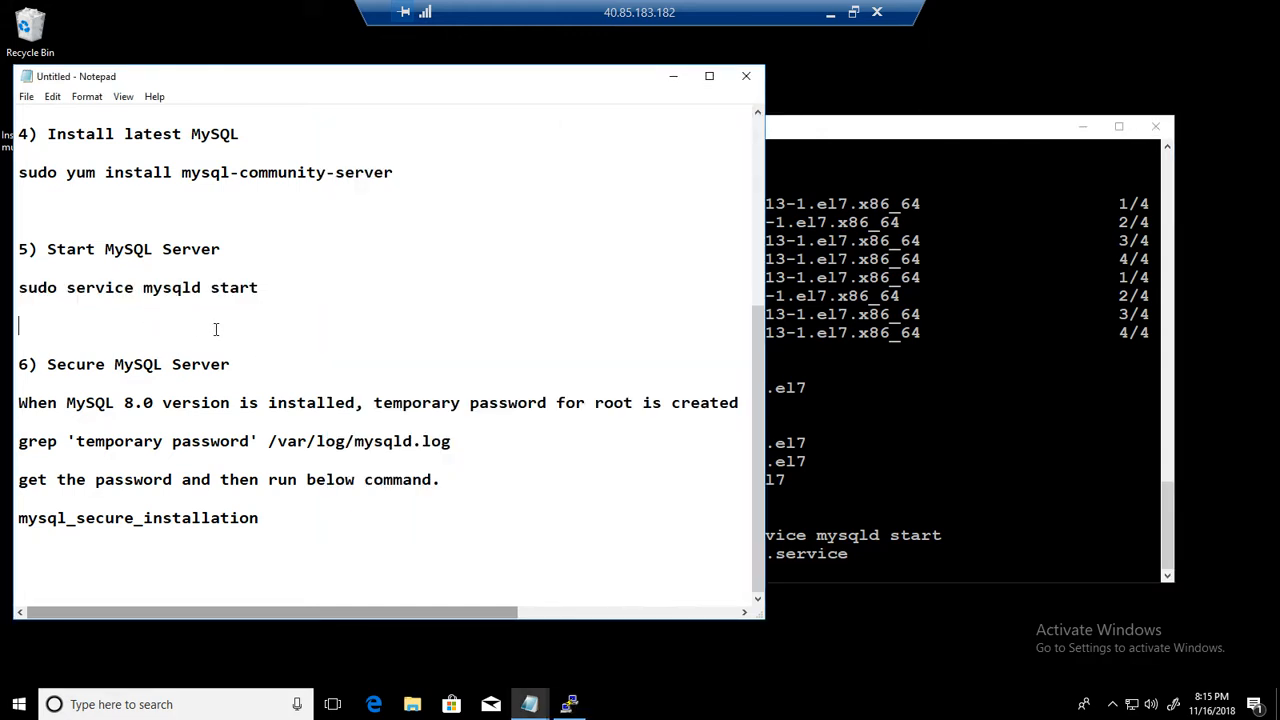
Add 'sudo systemctl status mysqld' to the notes and run it, showing mysqld active and running.
type("sudo systm")
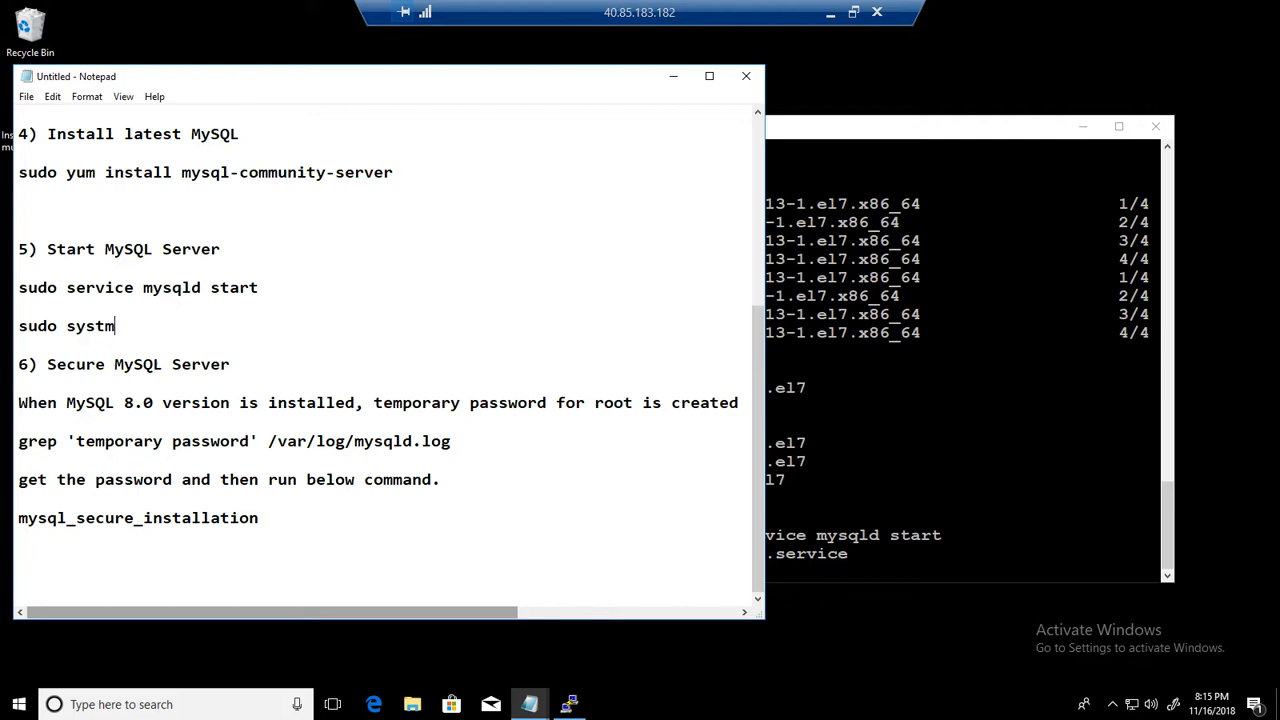
type("ctl status mysqld")
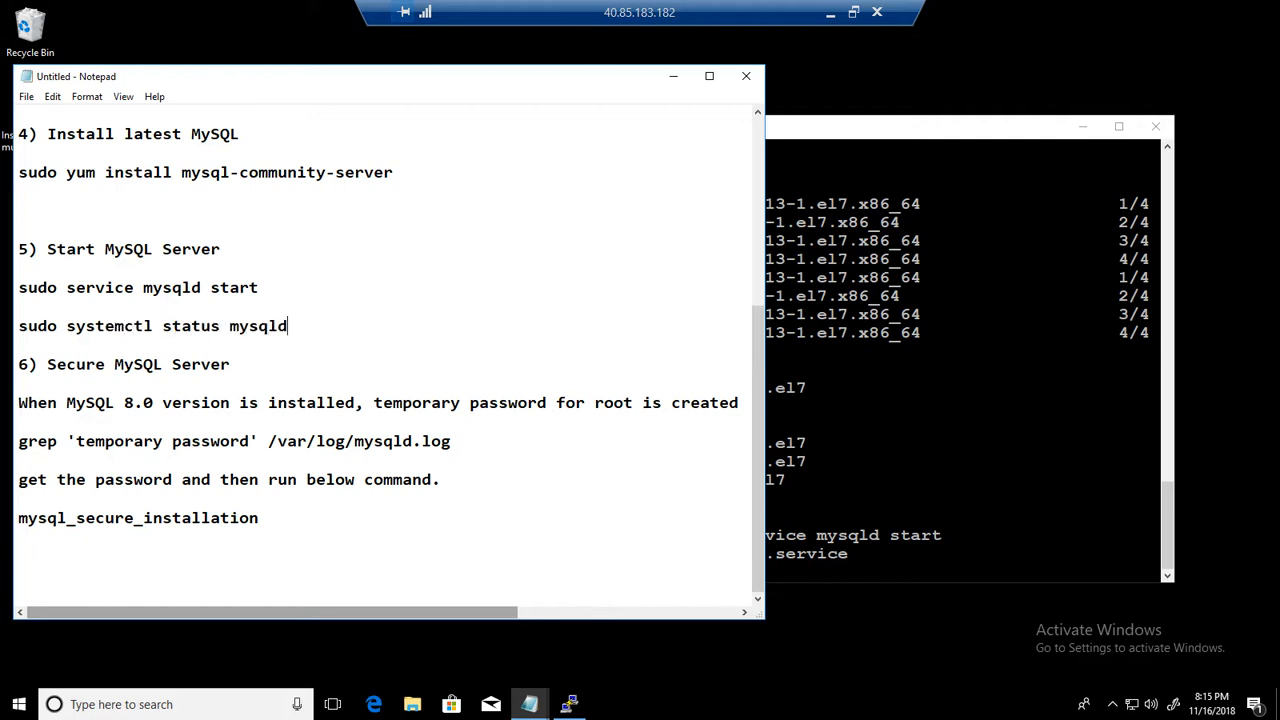
left_click_drag(104, 324, 288, 324)
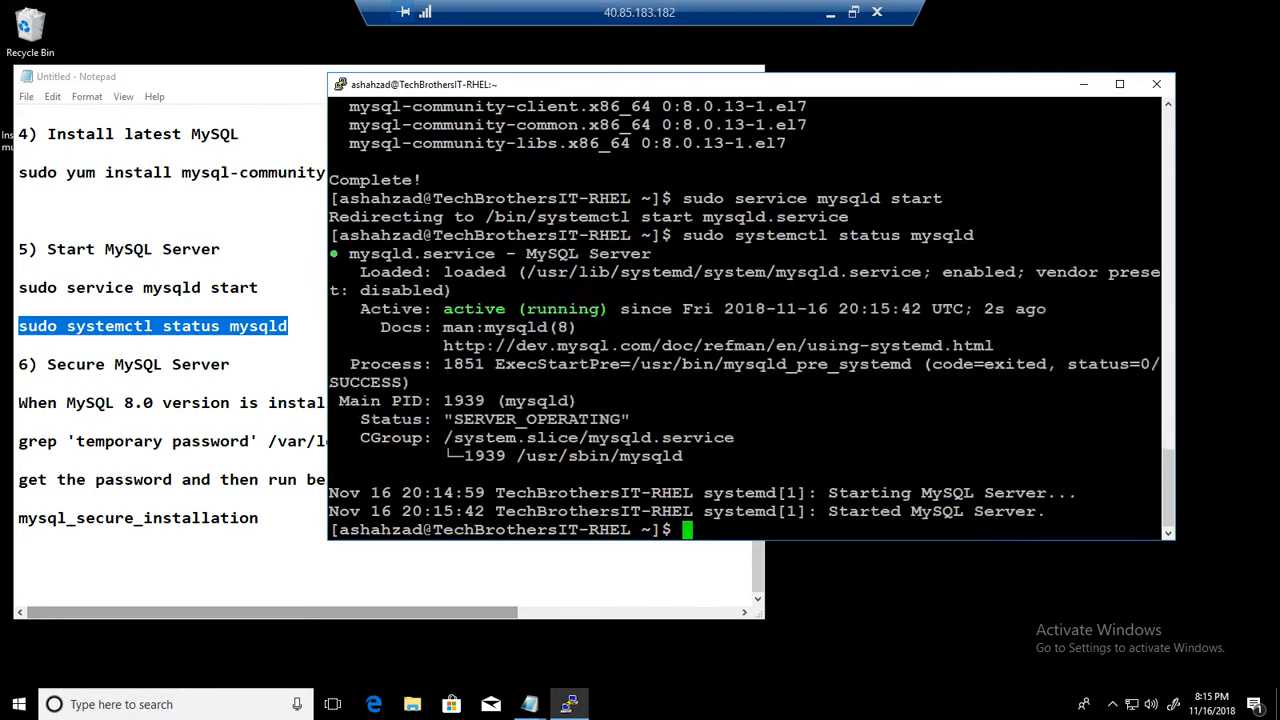
Run the grep 'temporary password' command on /var/log/mysqld.log and copy the root password.
double_click(474, 308)
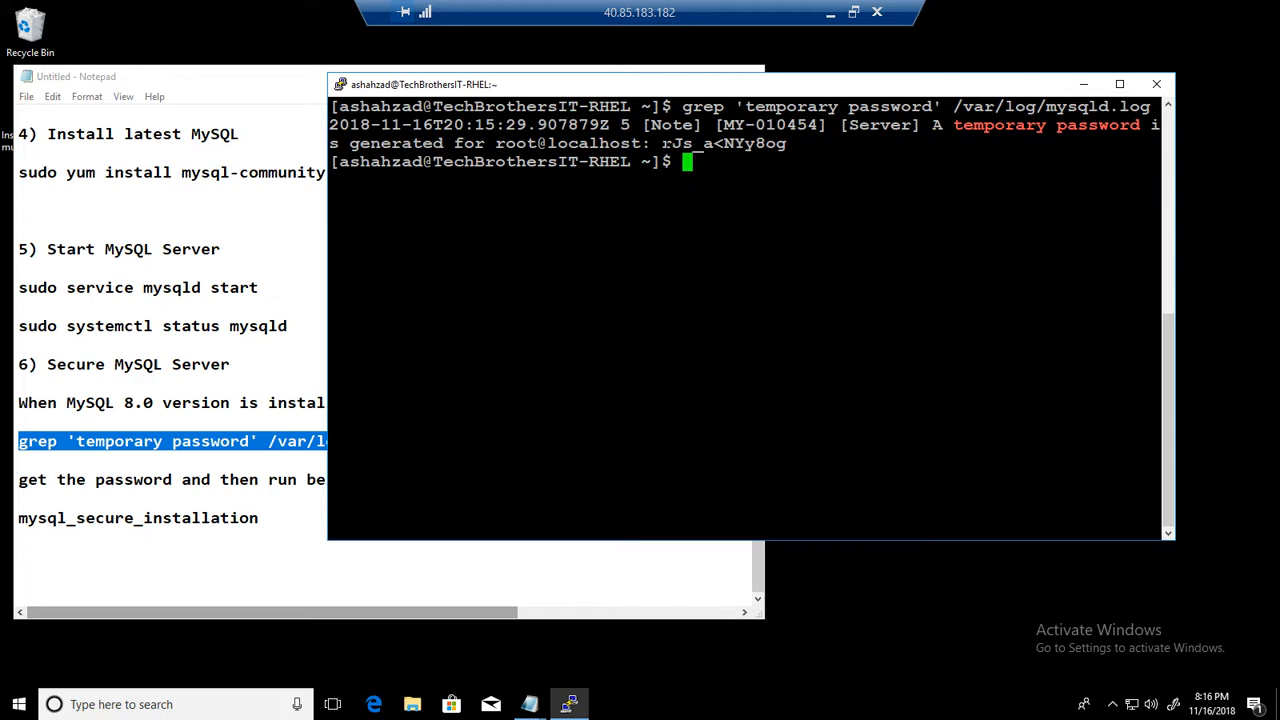
double_click(724, 144)
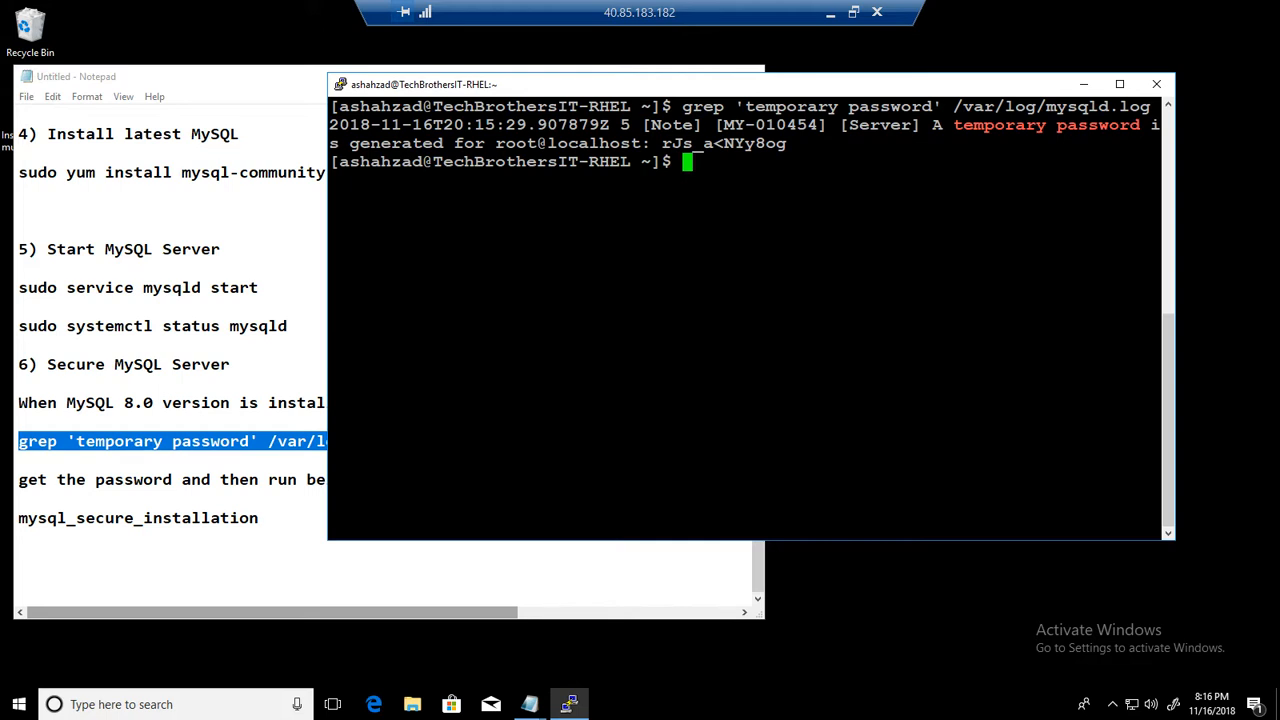
Run 'sudo mysql_secure_installation' and set a new root password.
type("mys")
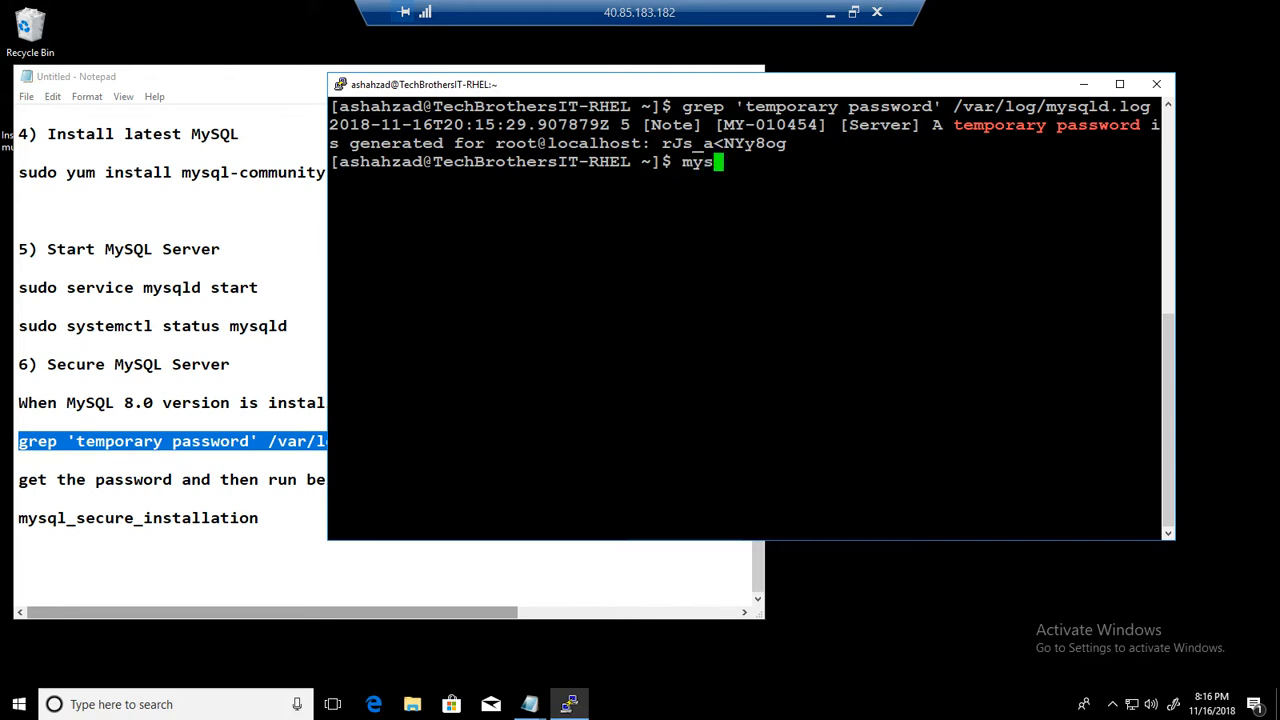
type("ql_se")
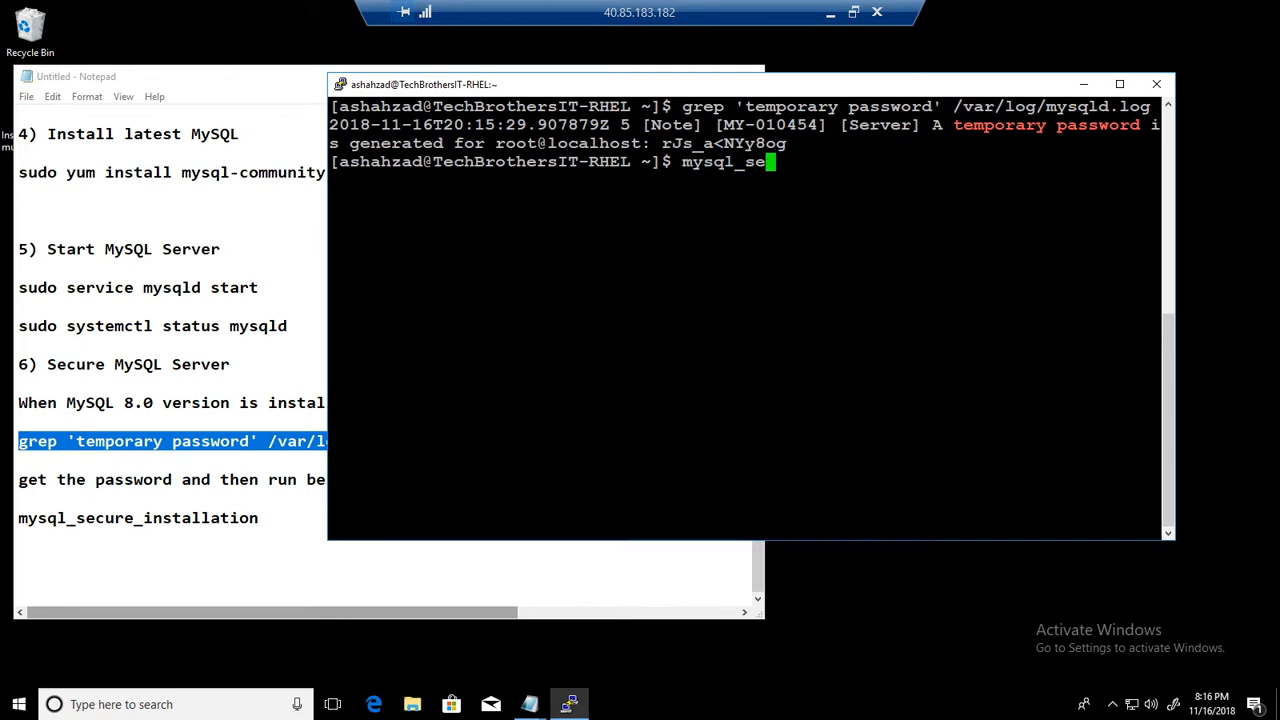
type("cure")
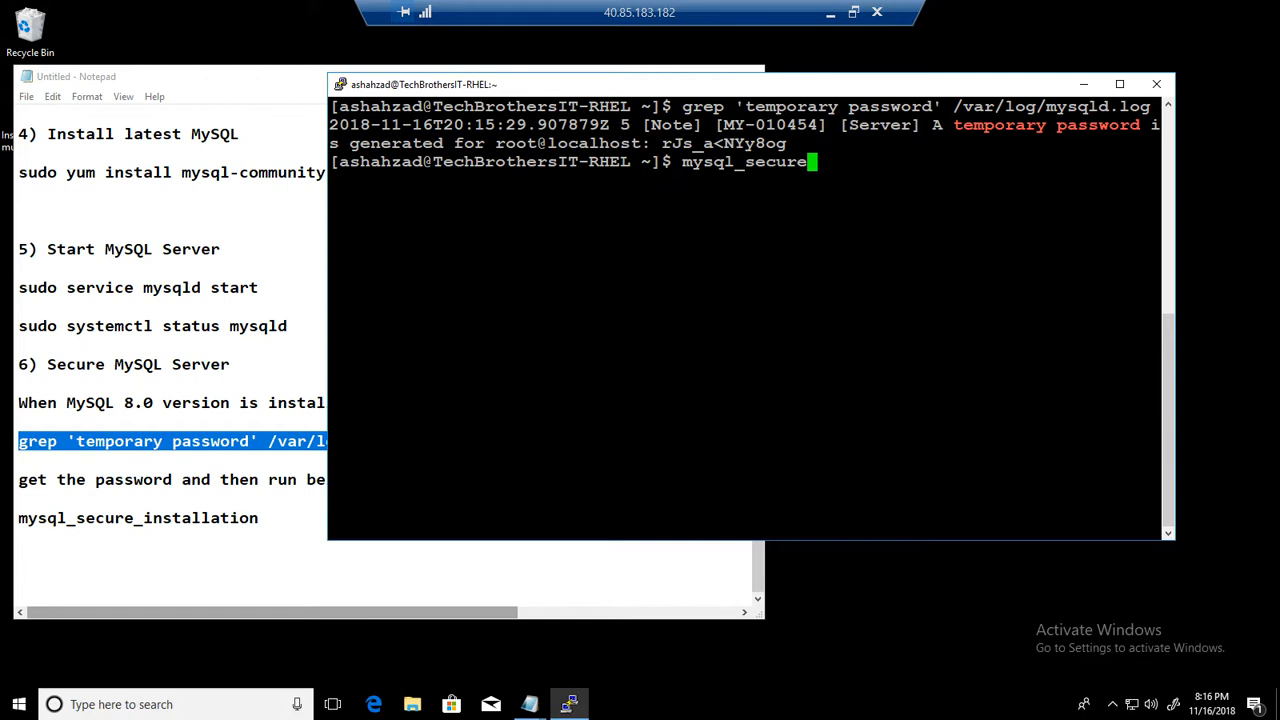
type("_installation")
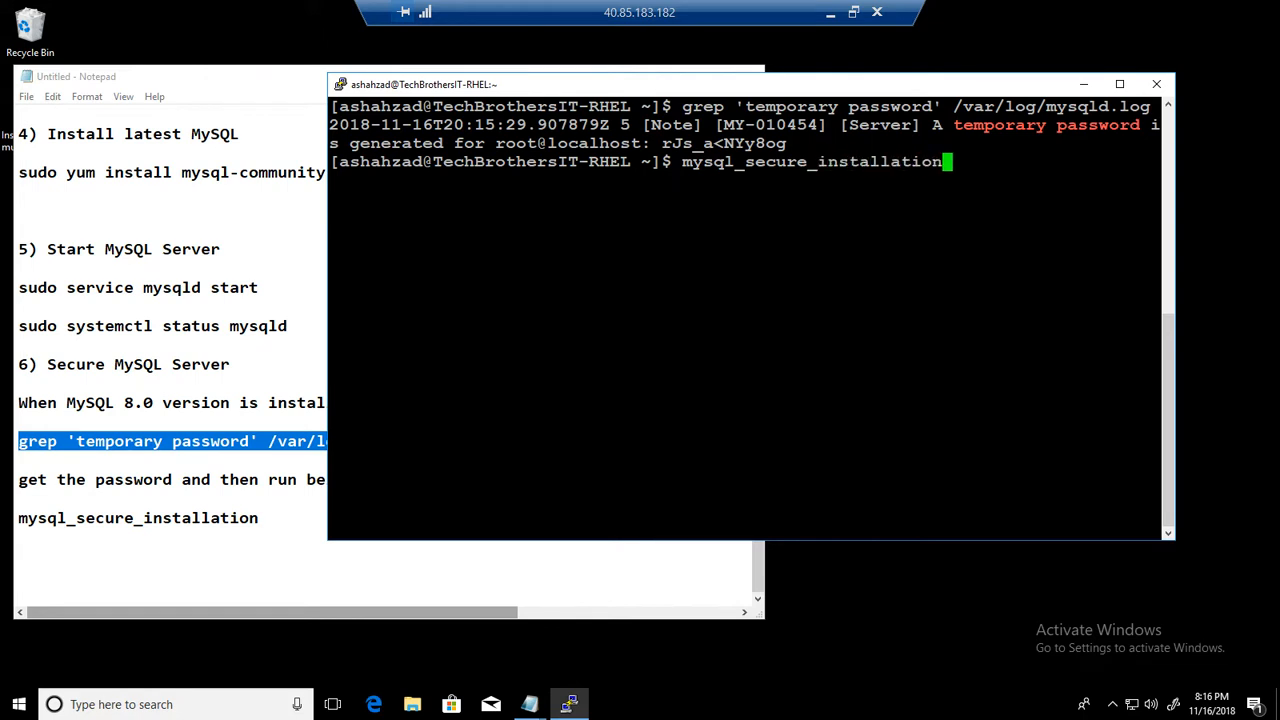
type("sudo")
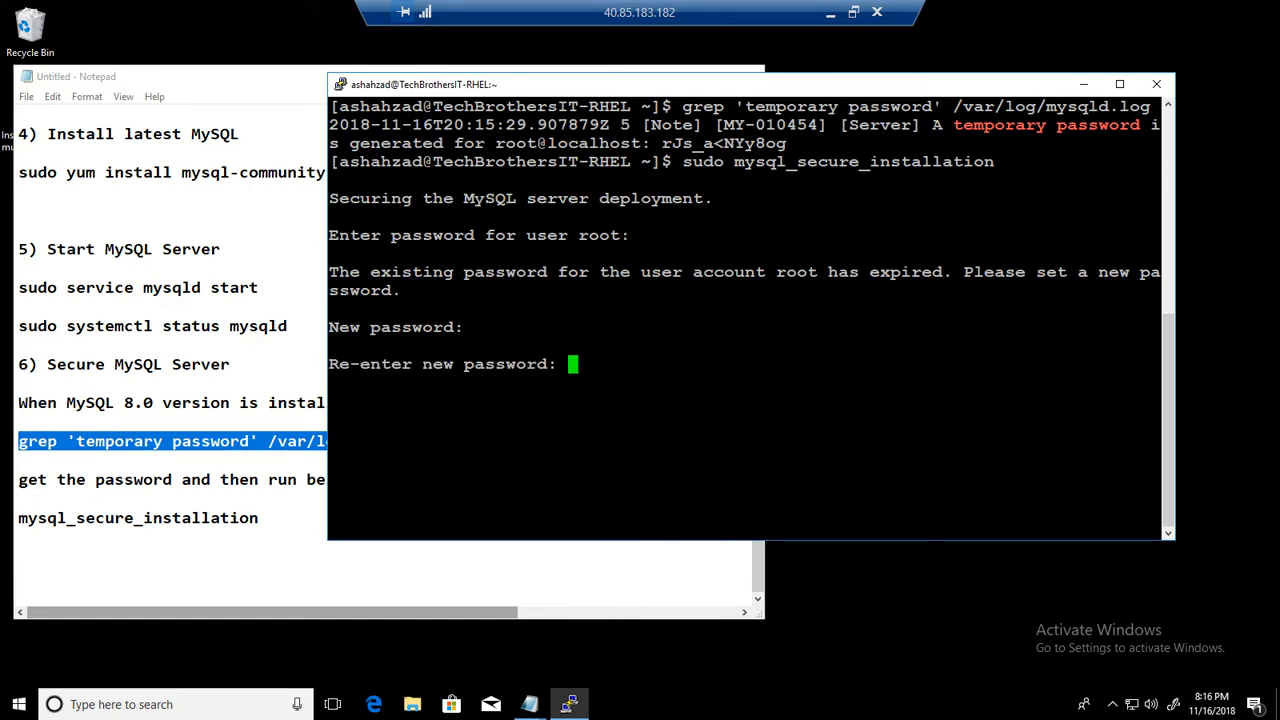
key("enter")
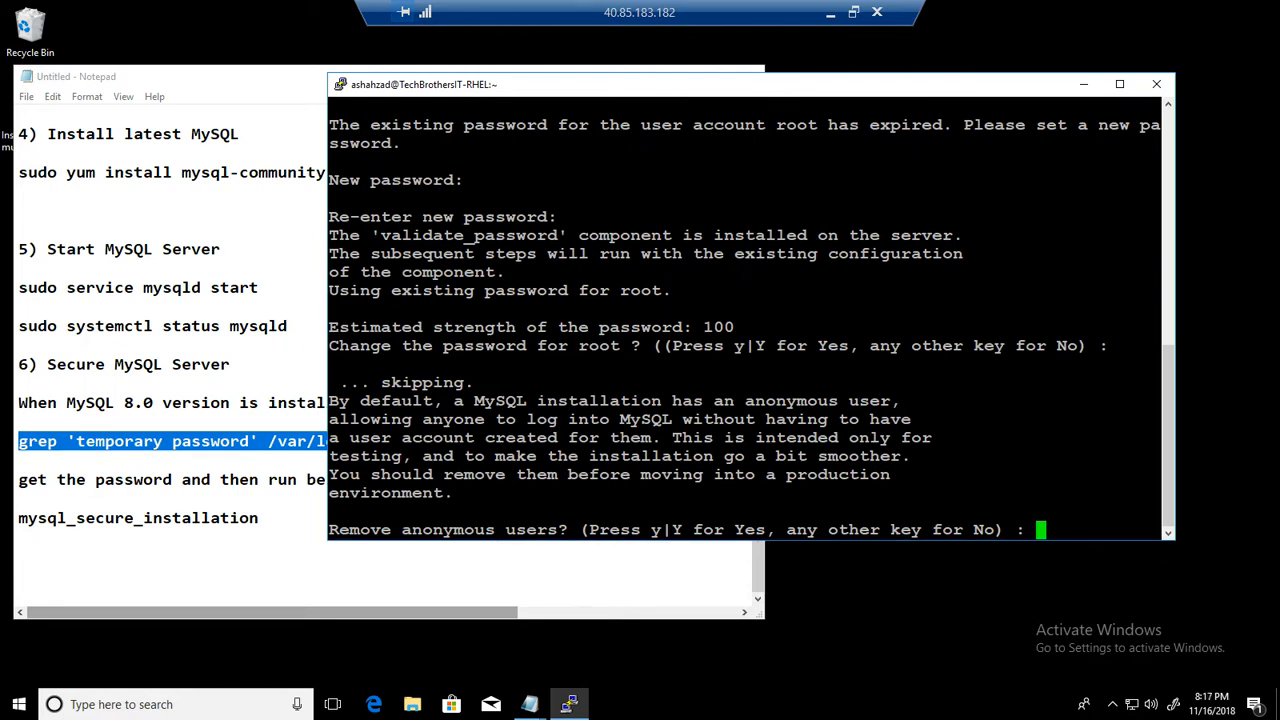
Answer y to remove anonymous users, disallow remote root login and the test database prompt.
type("y")
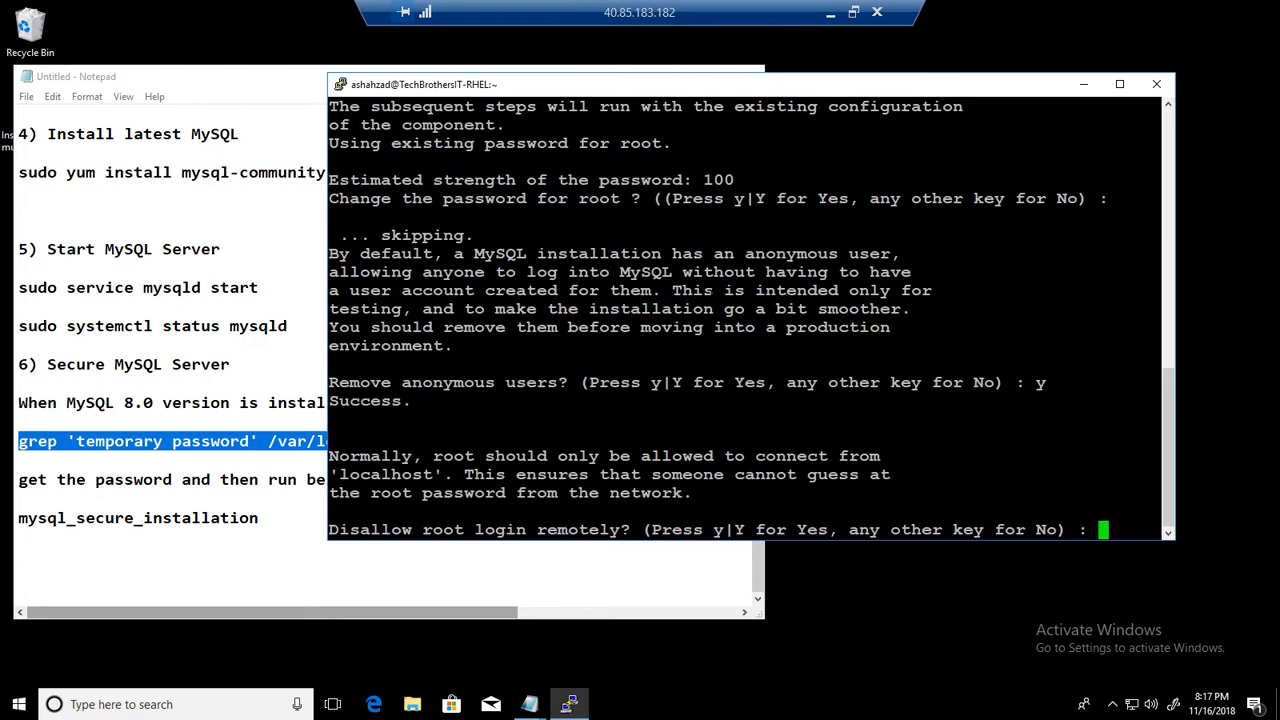
type("y")
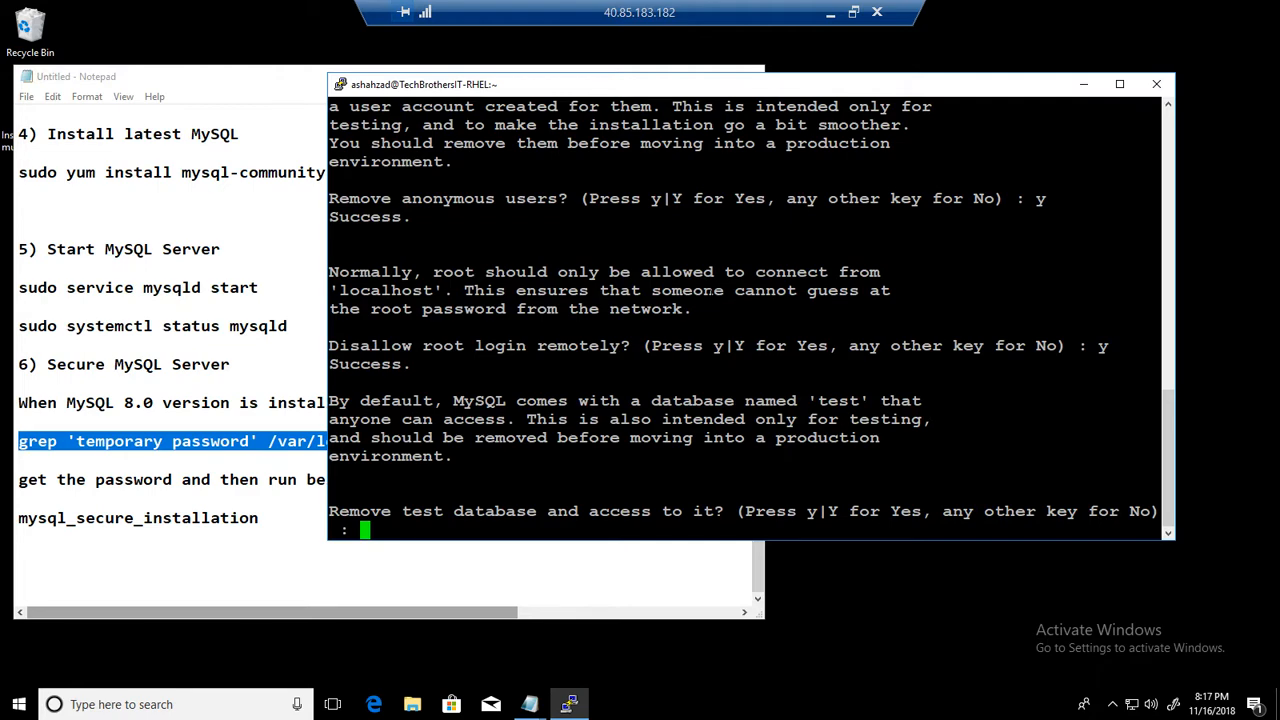
type("y")
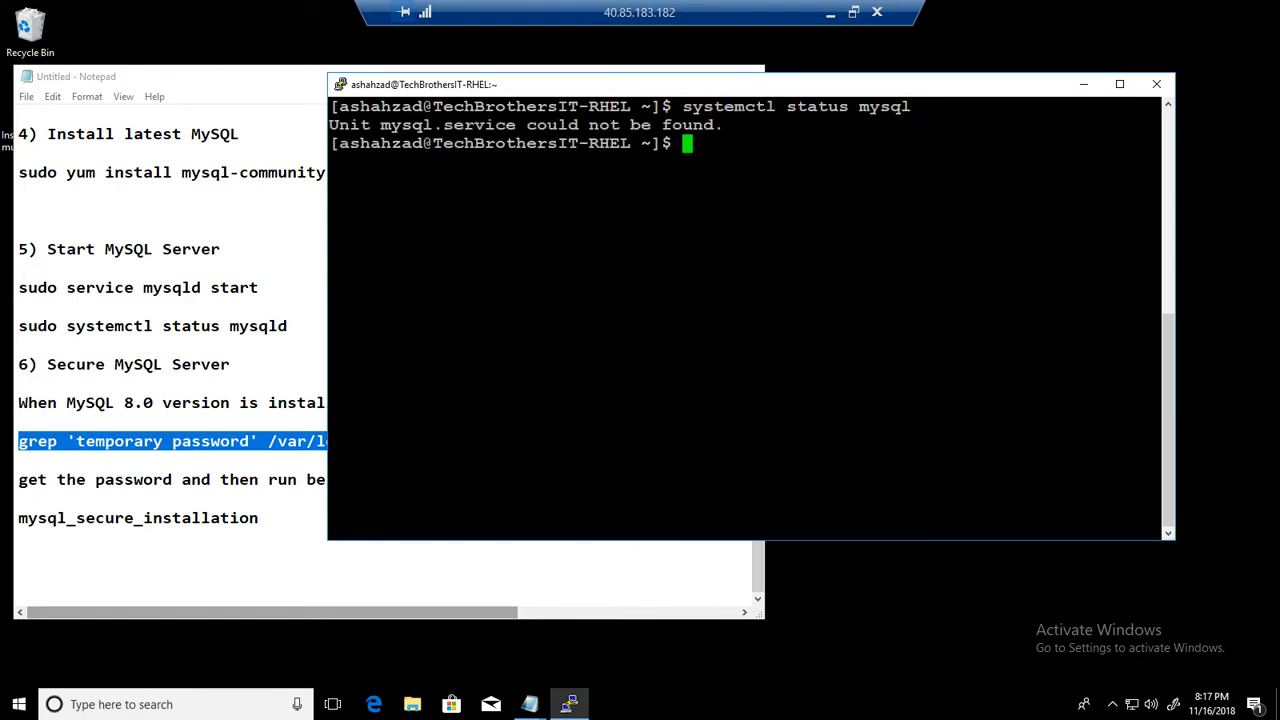
Check 'sudo systemctl status mysqld' shows the service running, then clear the terminal.
type("systemctl status mysql")
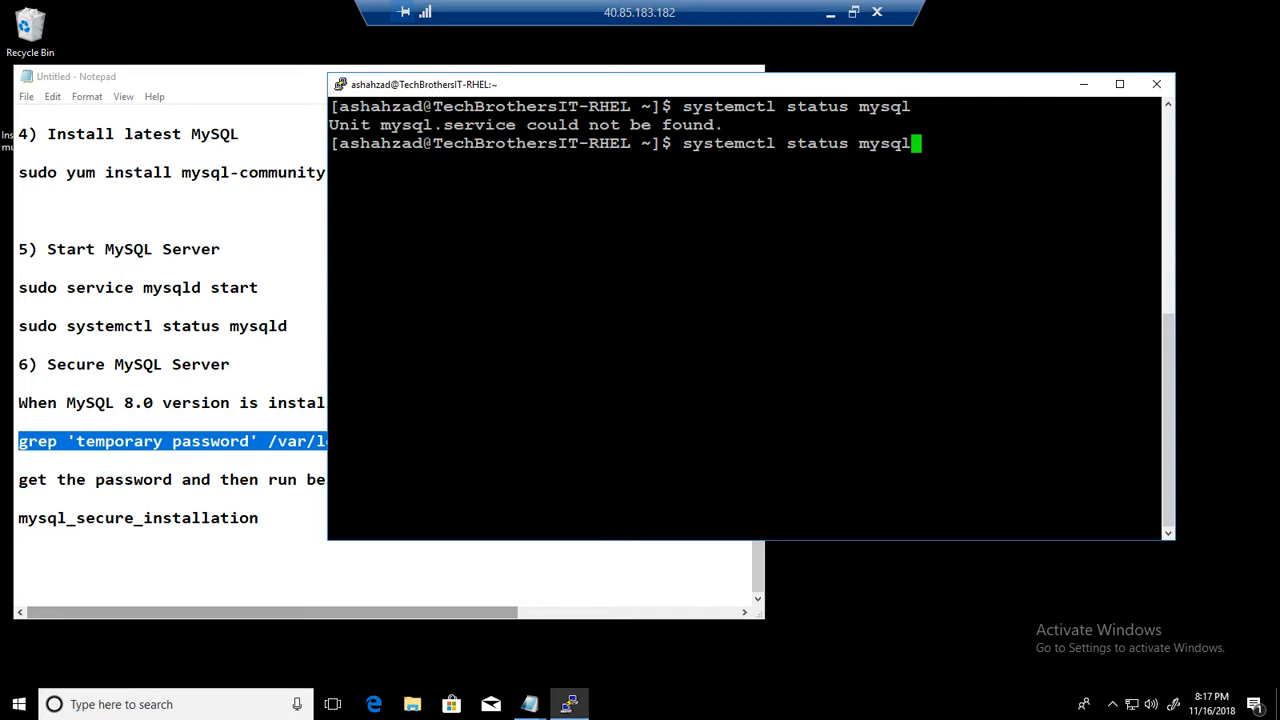
type("sudo s")
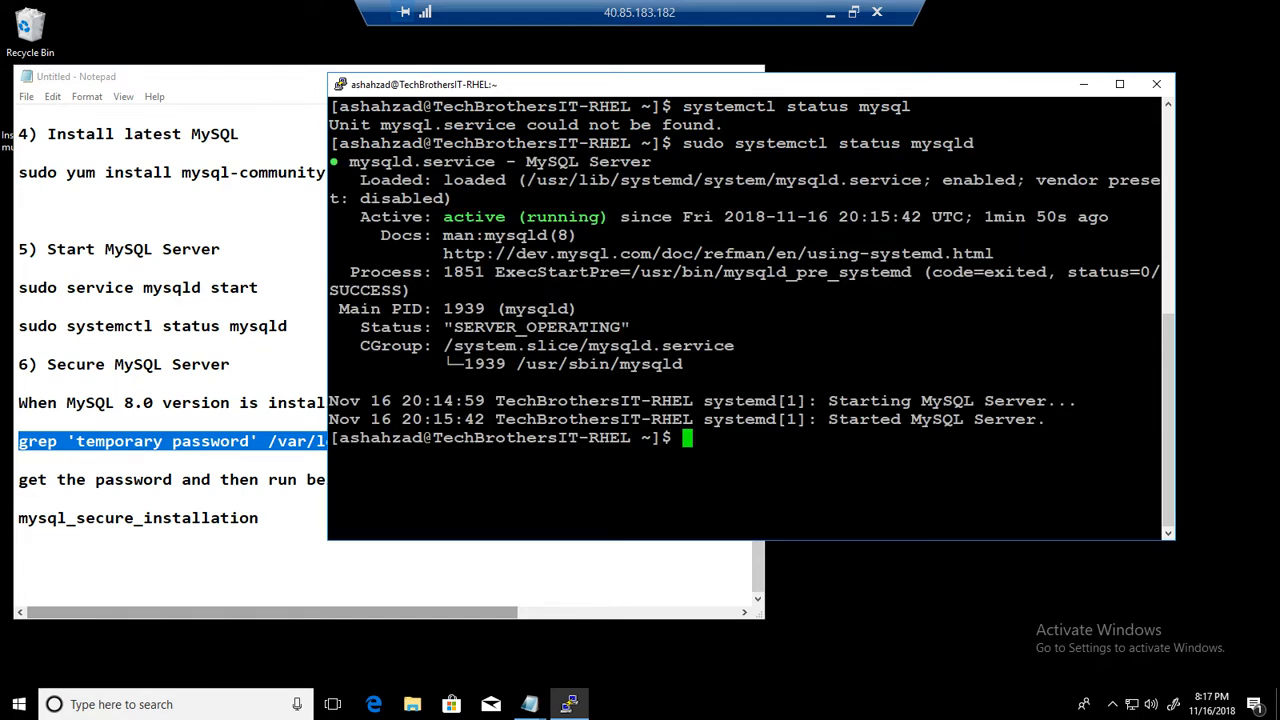
type("clear")
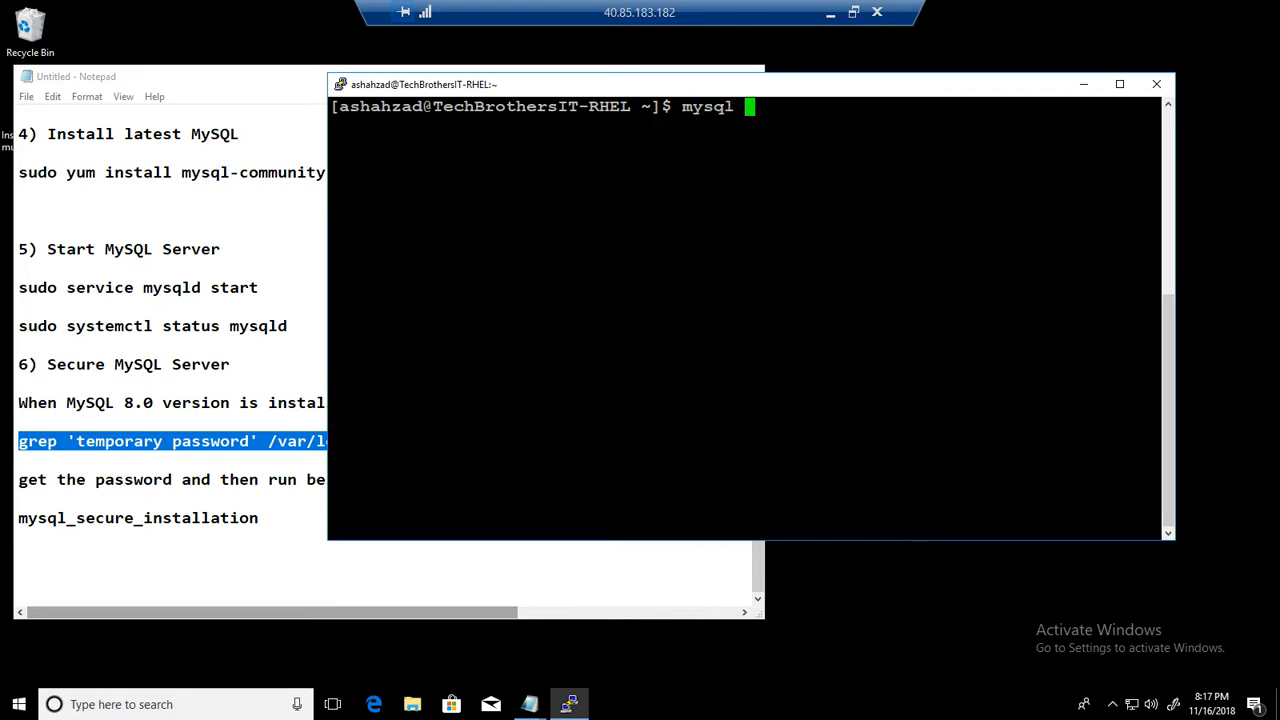
Log in with 'mysql -u root -p' and run 'show databases;' listing the four system databases.
type("-u root")
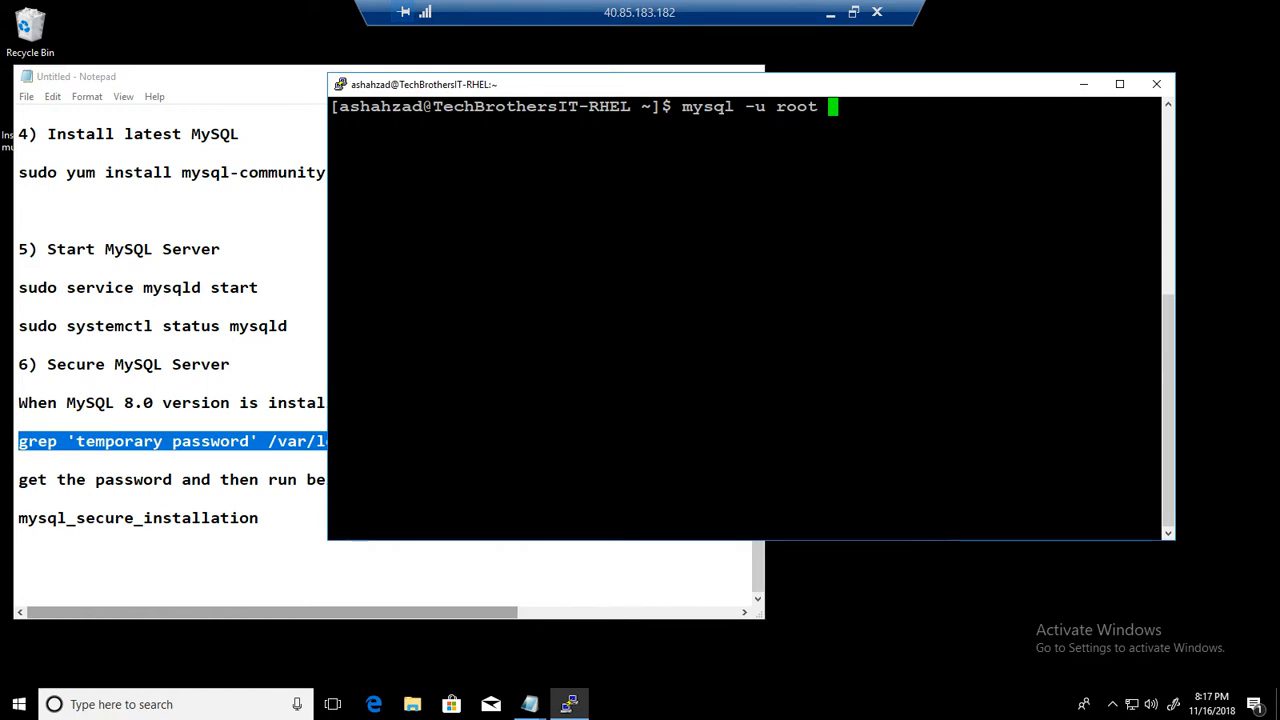
type("-p")
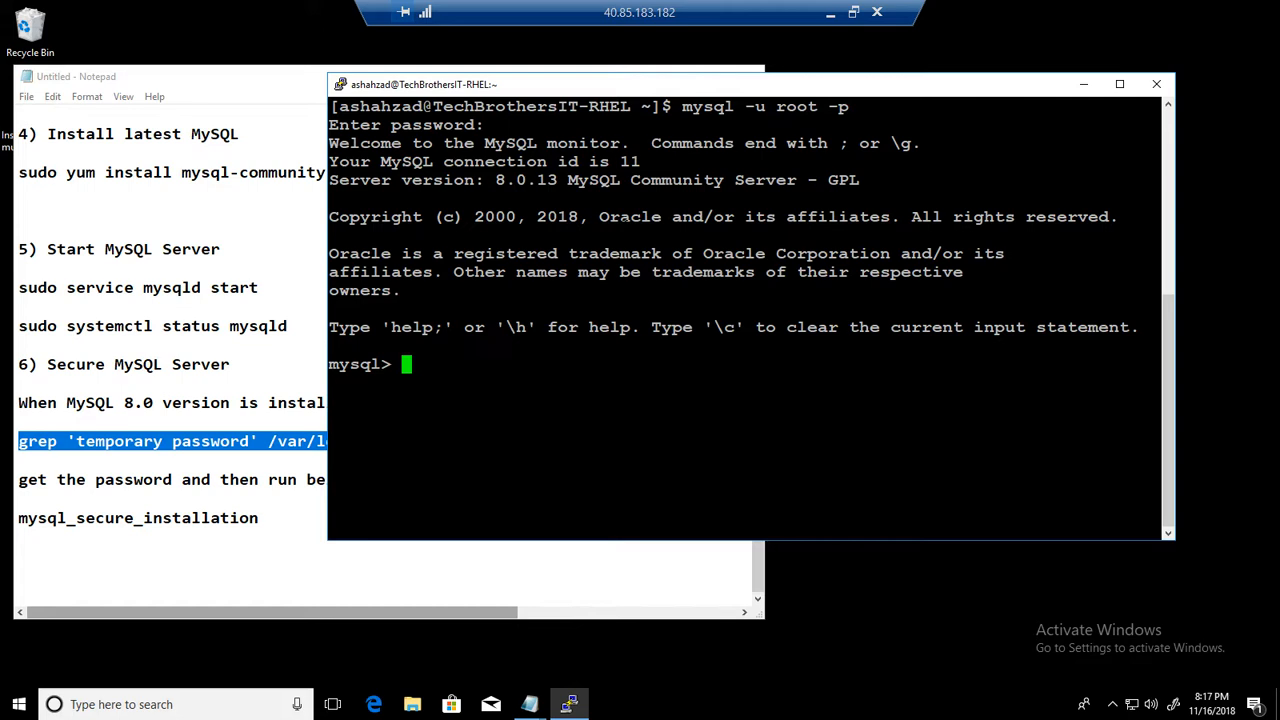
type("show databases;")
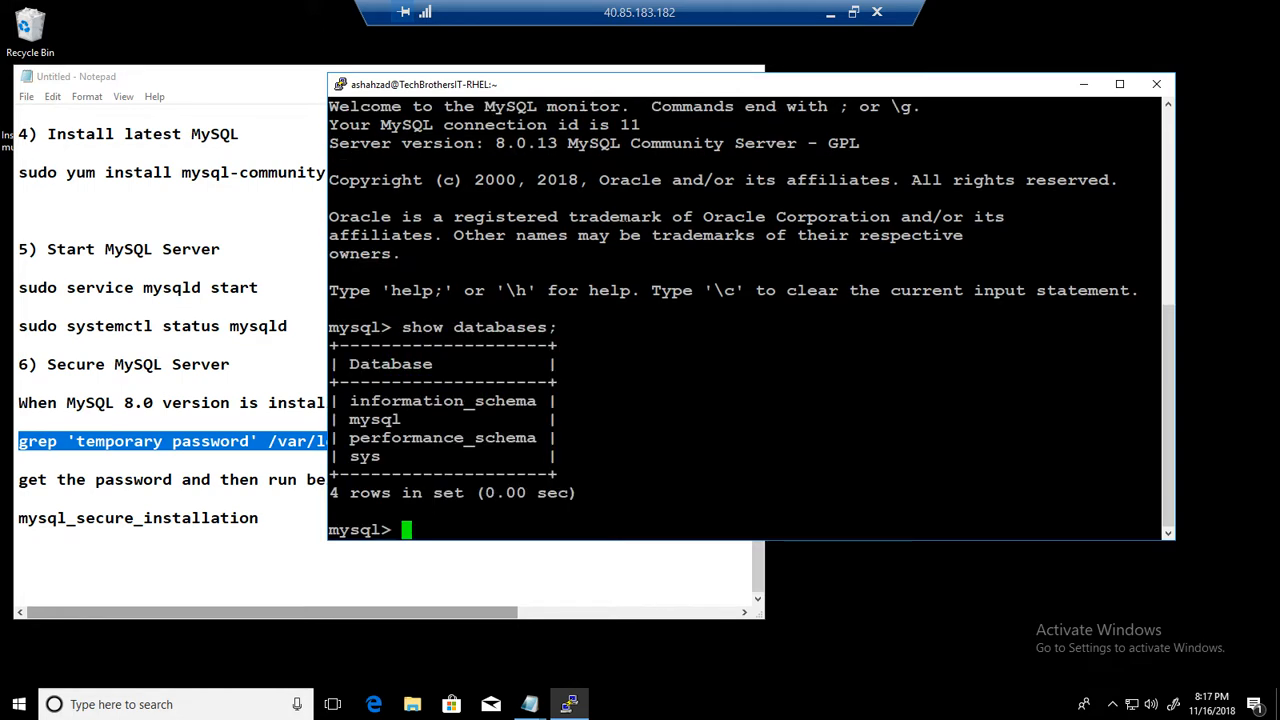
type("c")
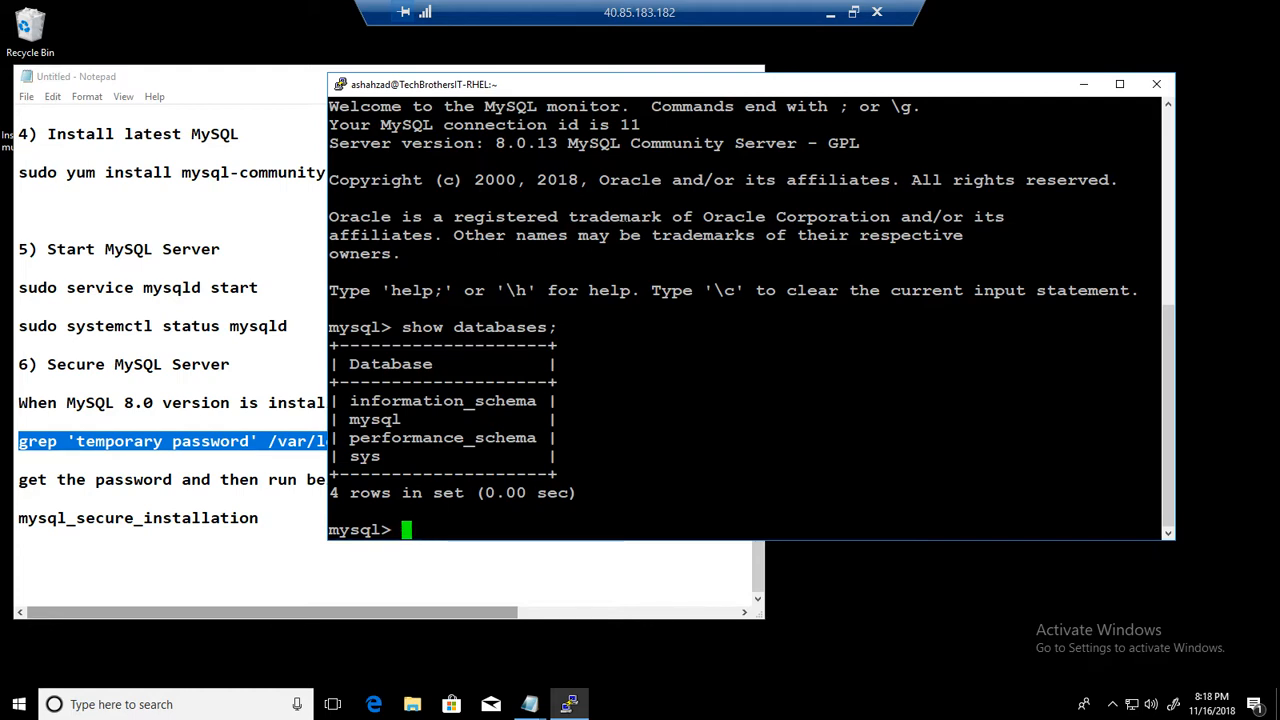
Run 'create database test;' after a misspelled 'create databsae tes' attempt fails, then begin the next select.
type("create")
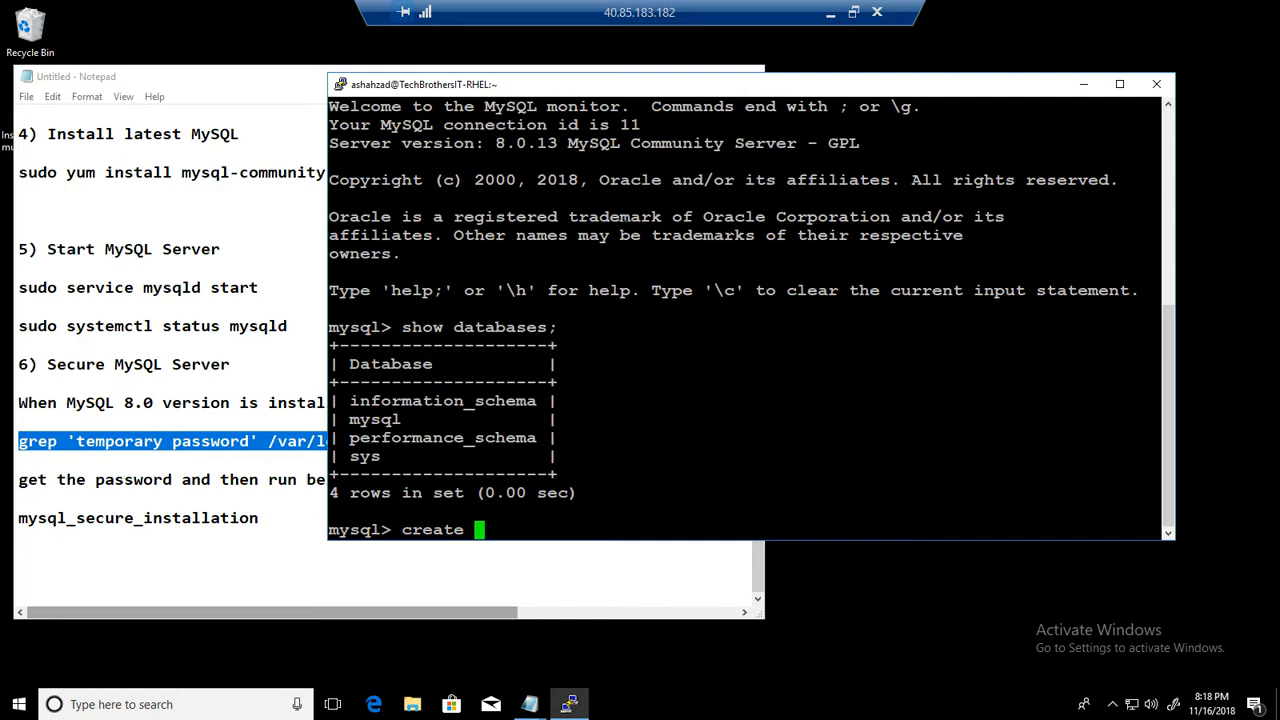
type("databsae")
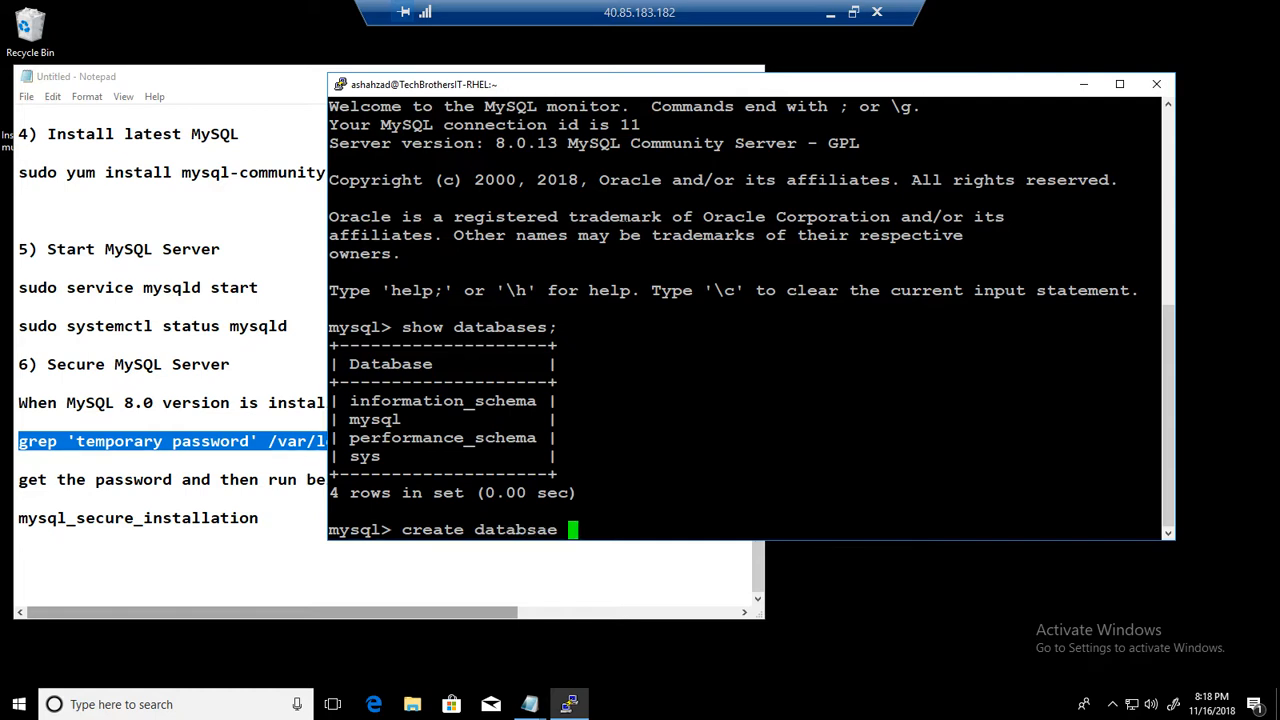
type("test;")
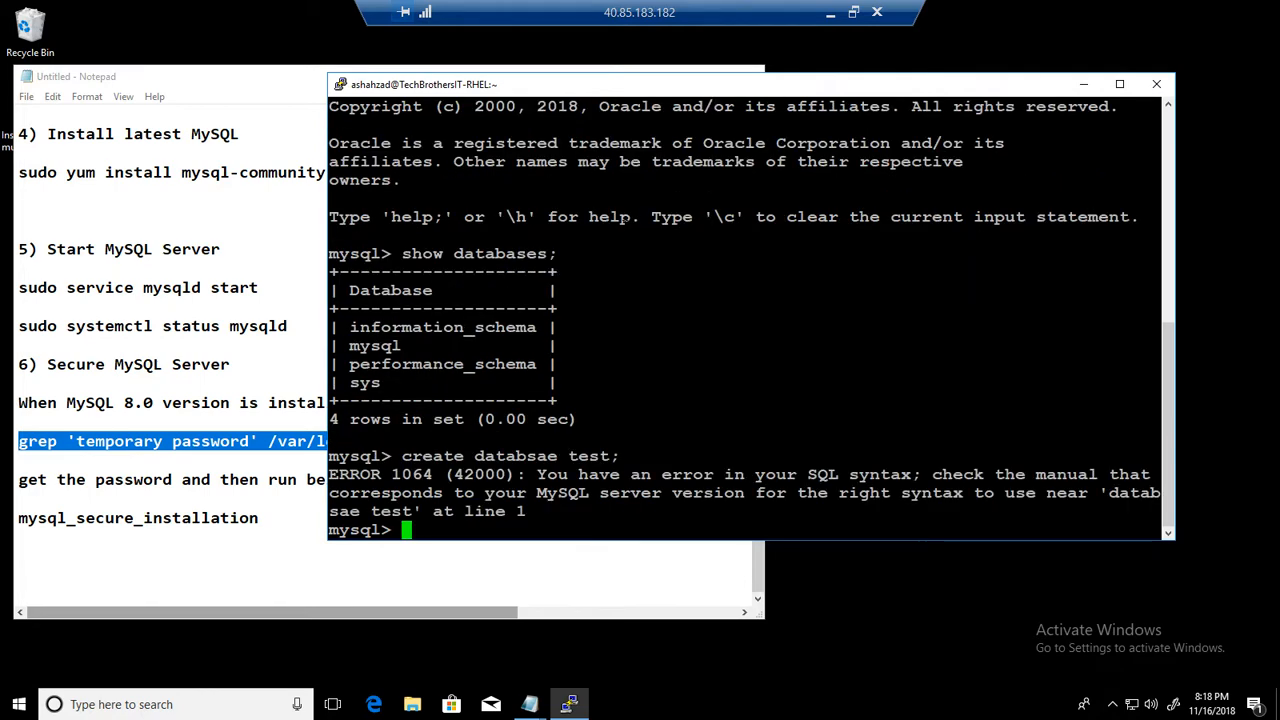
type("create databsae tes")
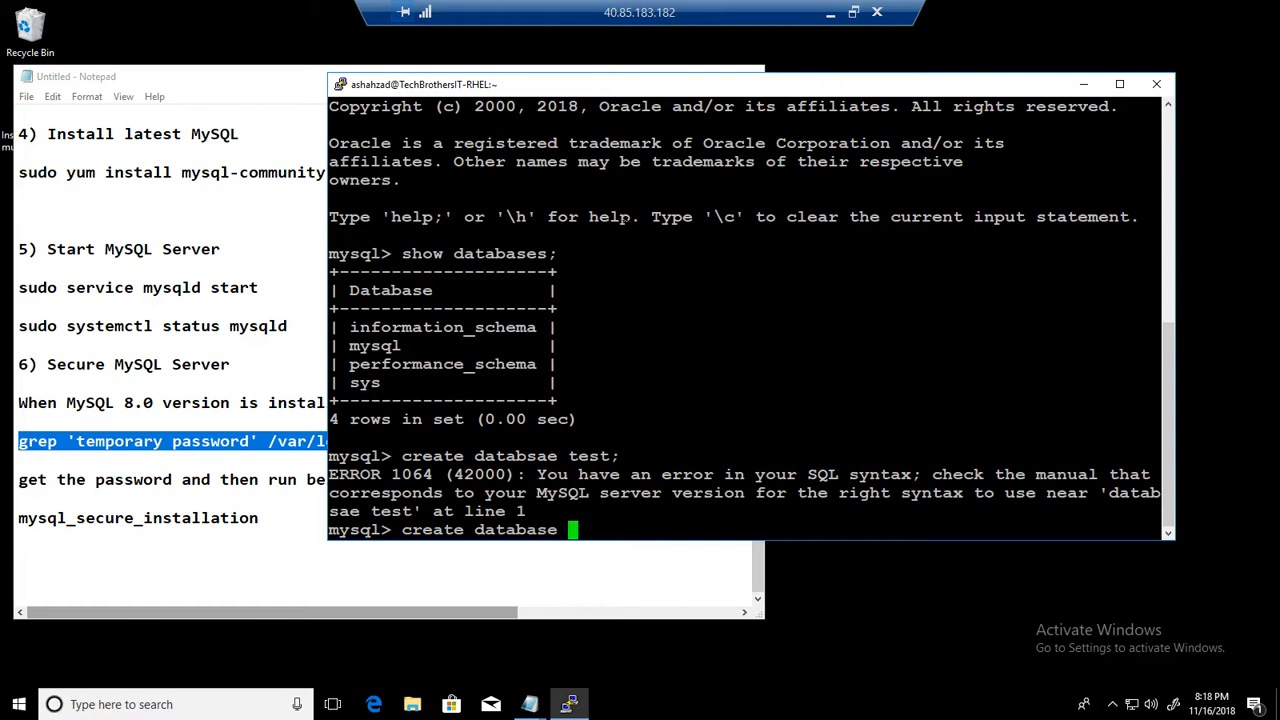
type("test;")
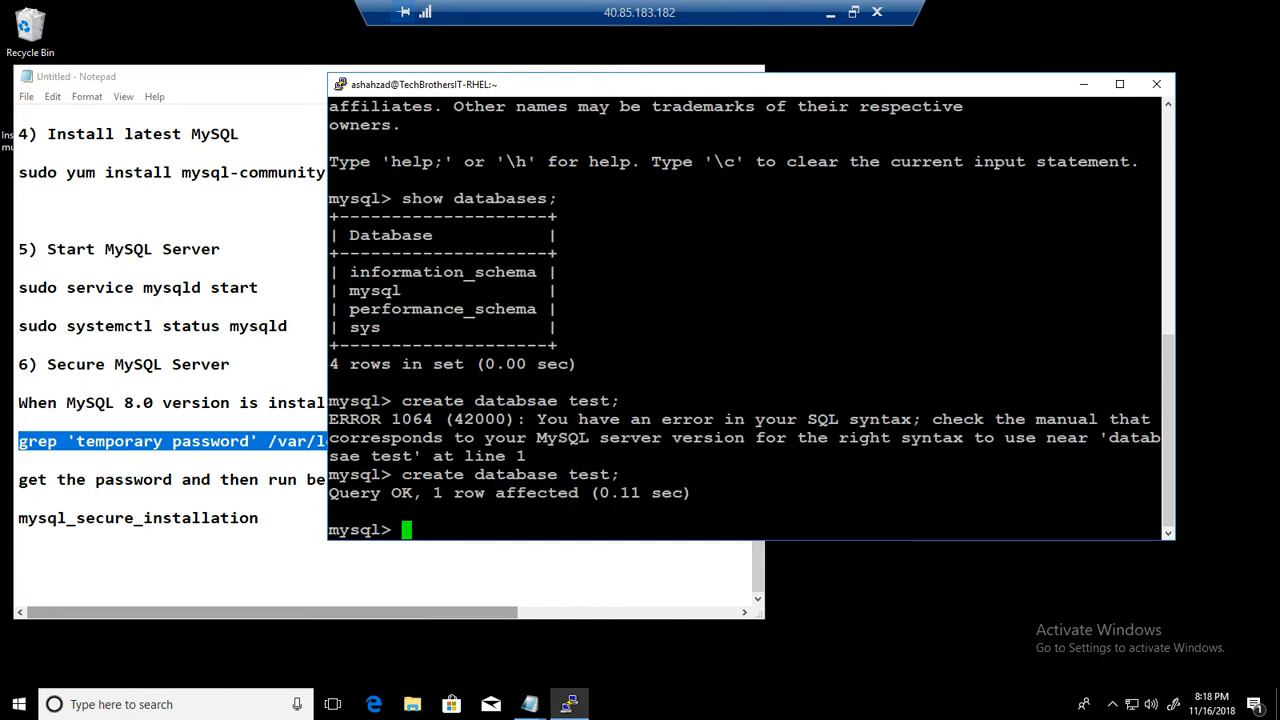
type("select 8")
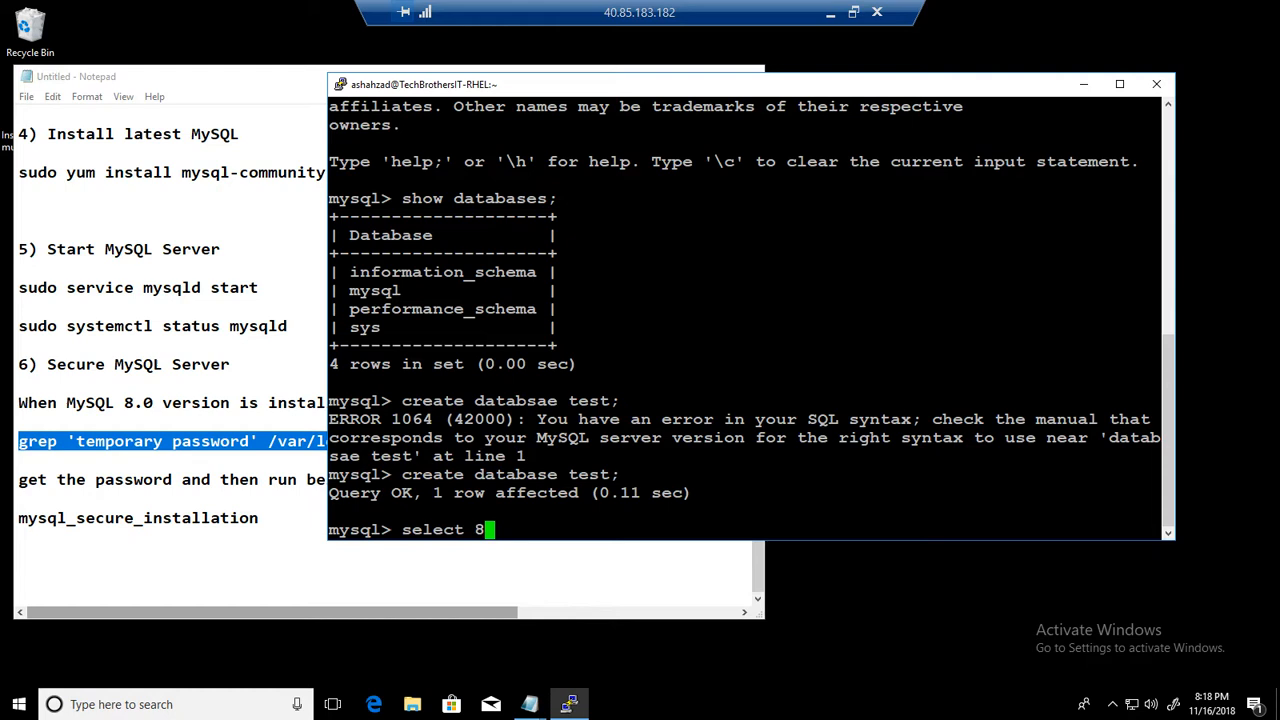
Run 'select * from mysql.user;' after a failed mysql.users attempt and scroll through the 4 returned rows.
key("BackSpace")
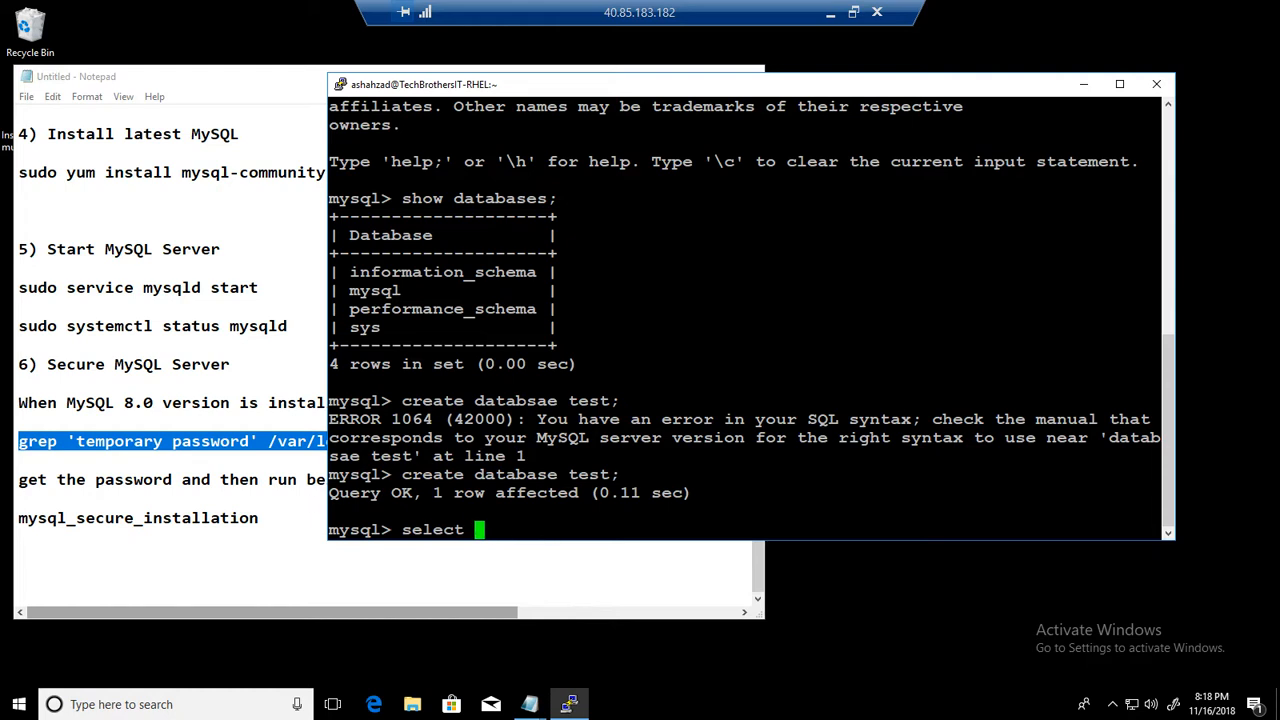
type("* from mysq")
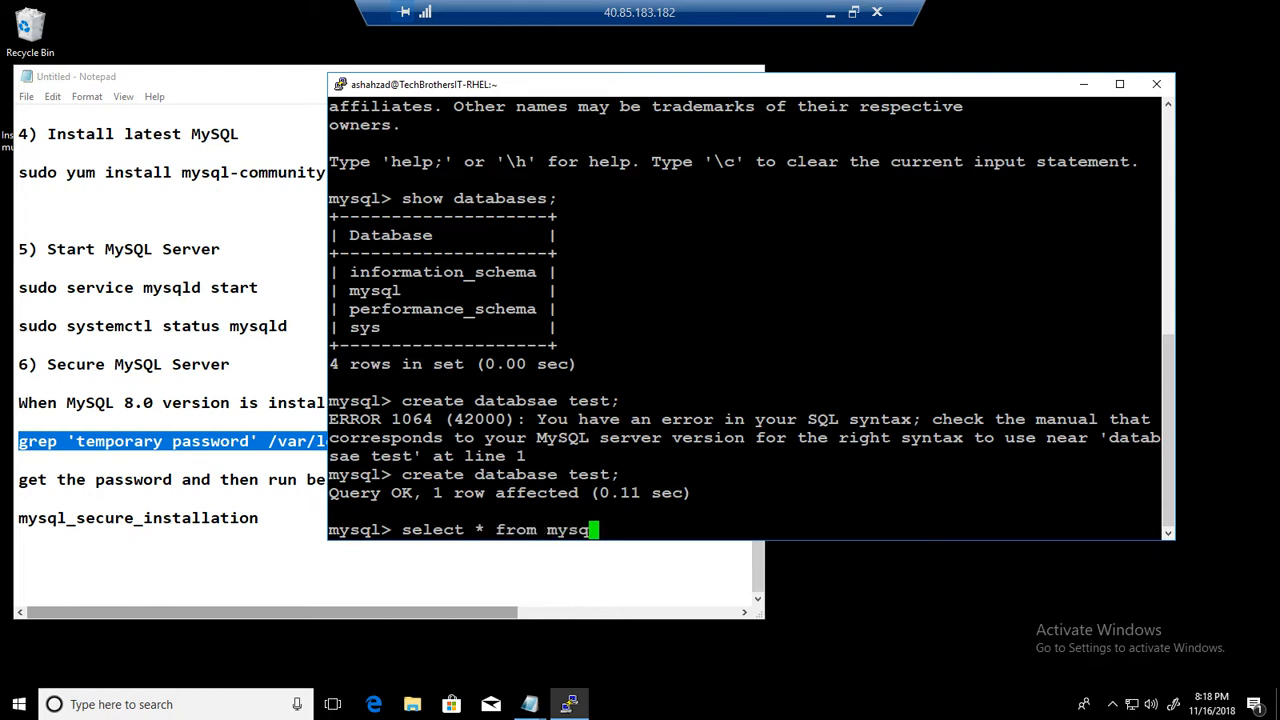
type(".users;")
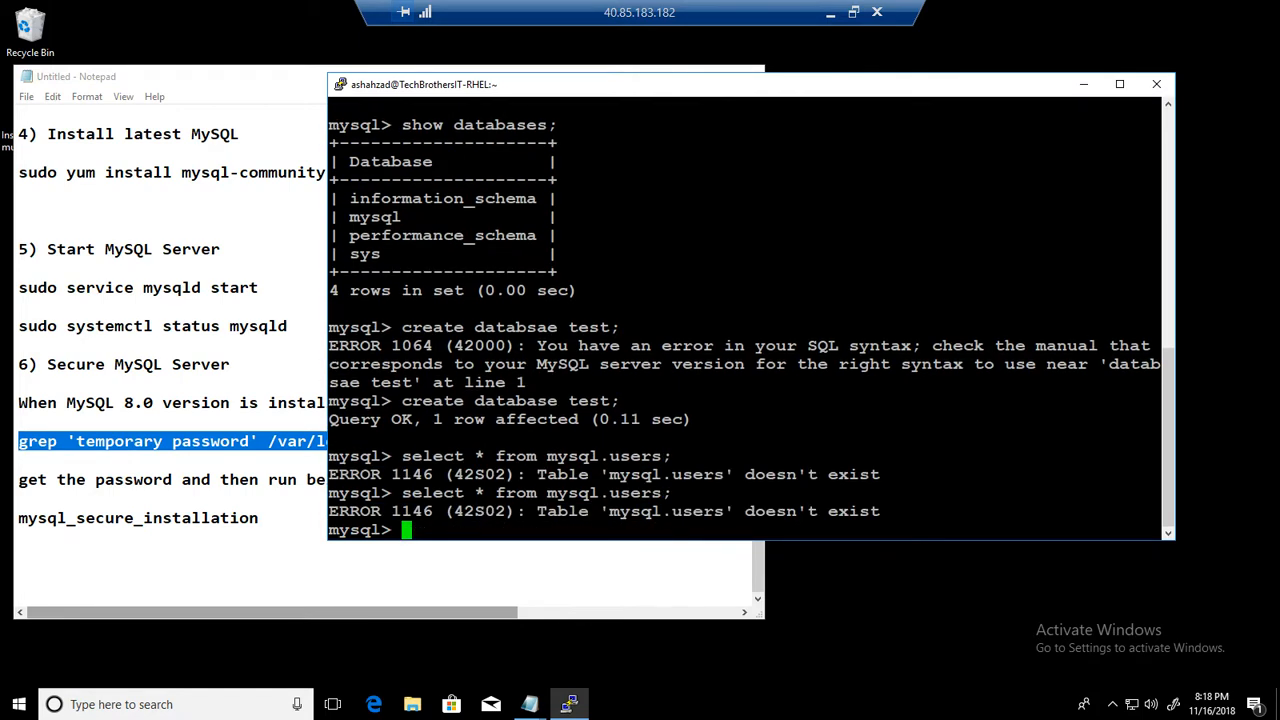
type("select * from mysql.user;")
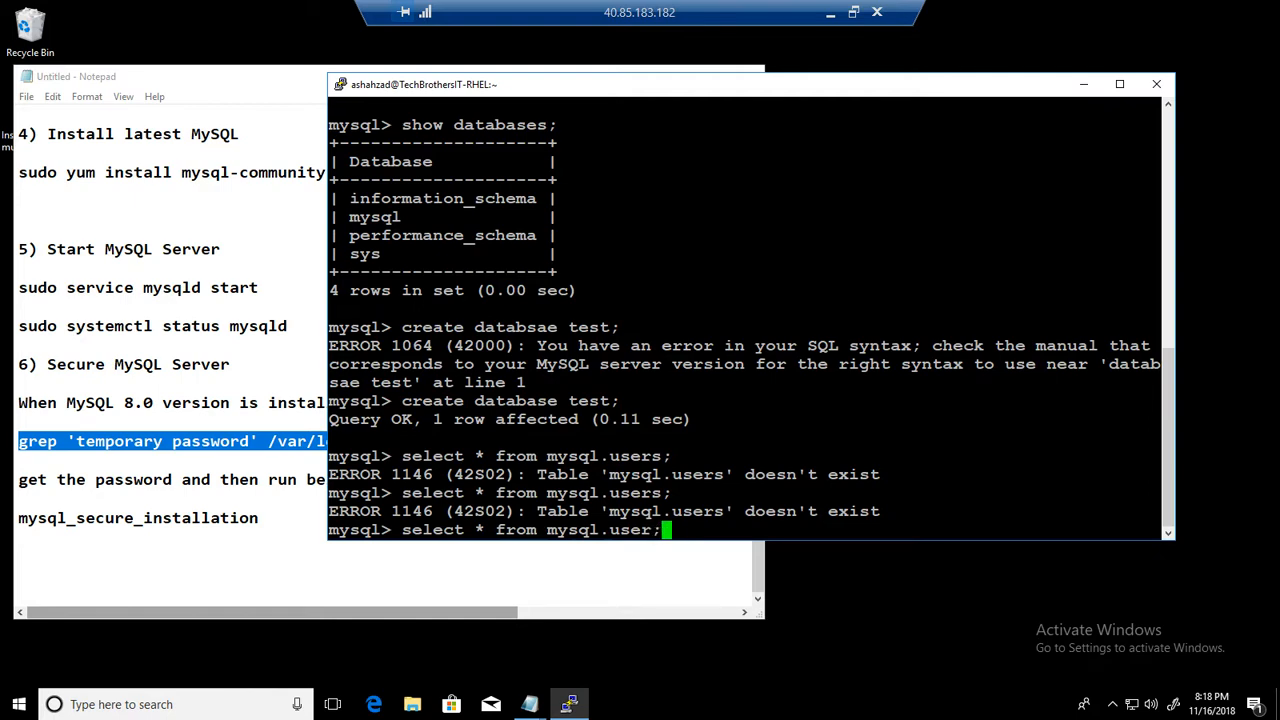
key("Return")
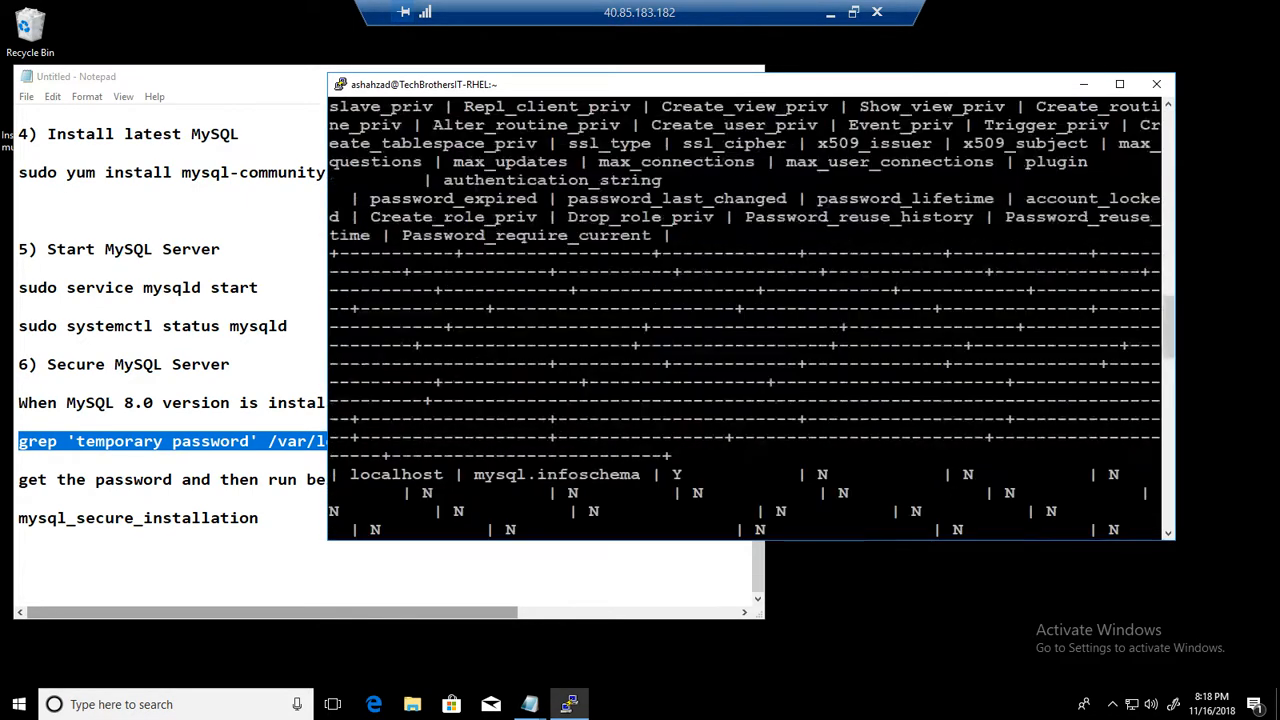
scroll("down", 3)
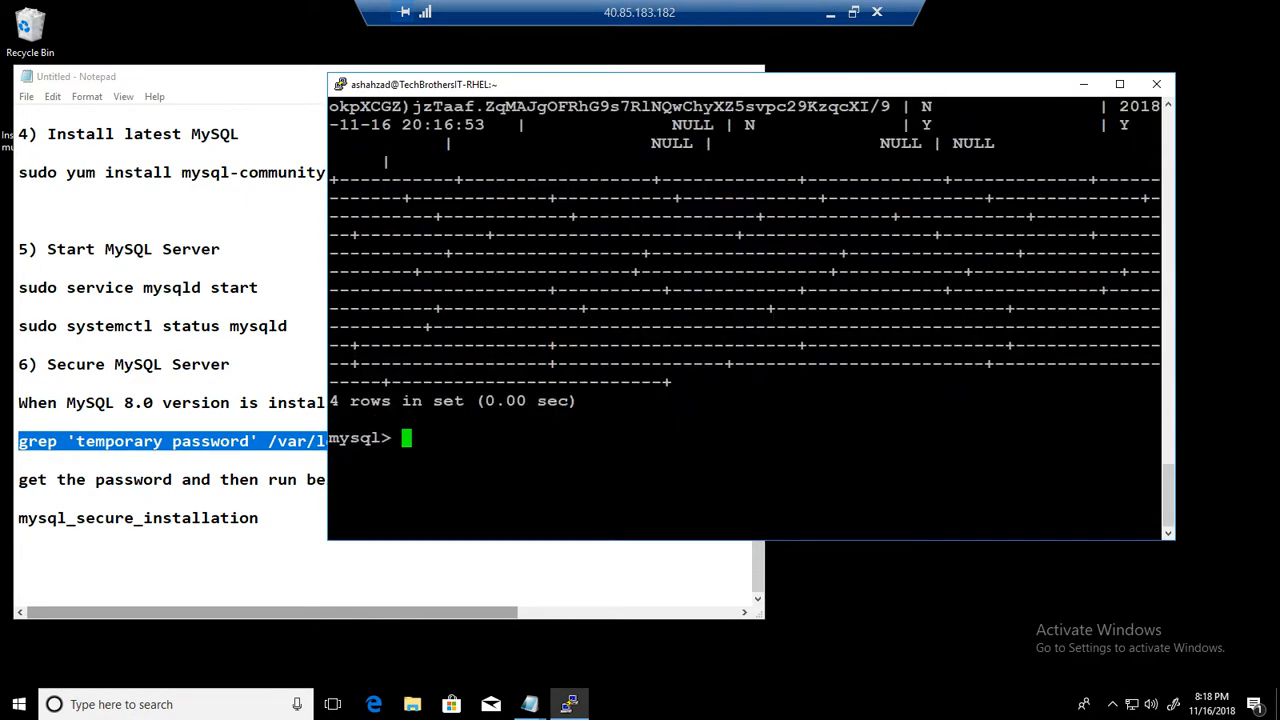
mouse_move(200, 276)
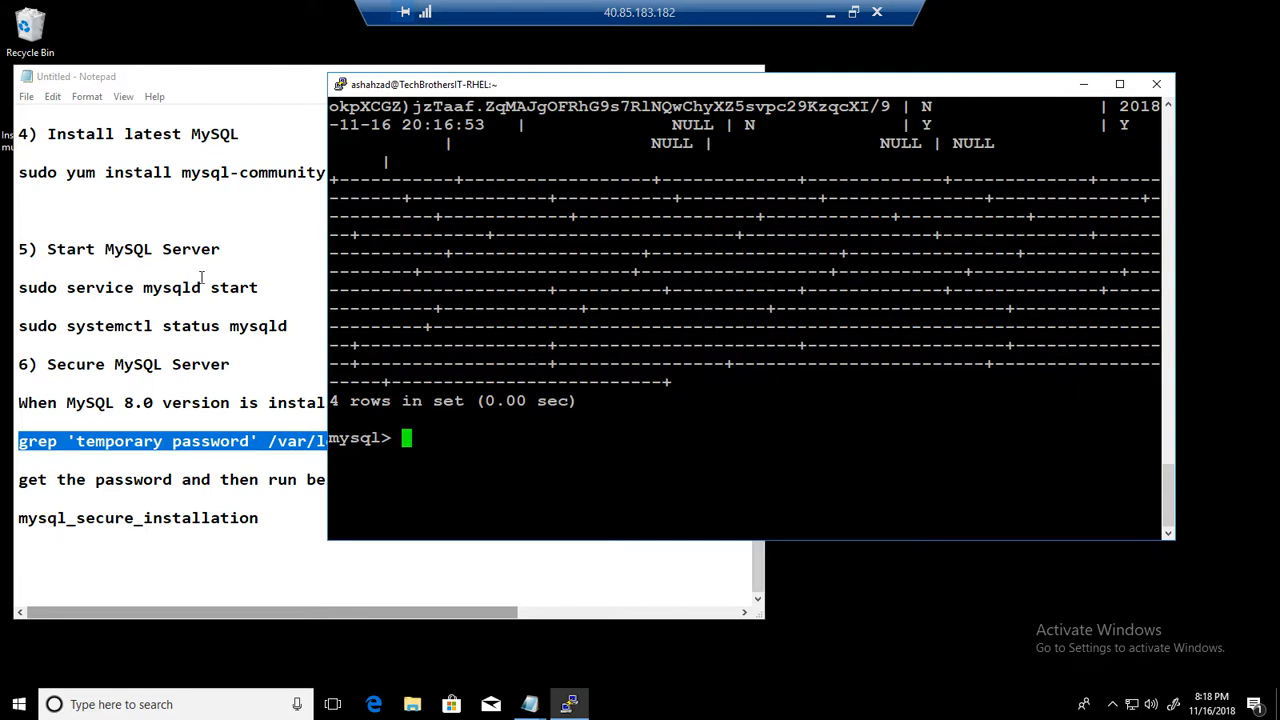